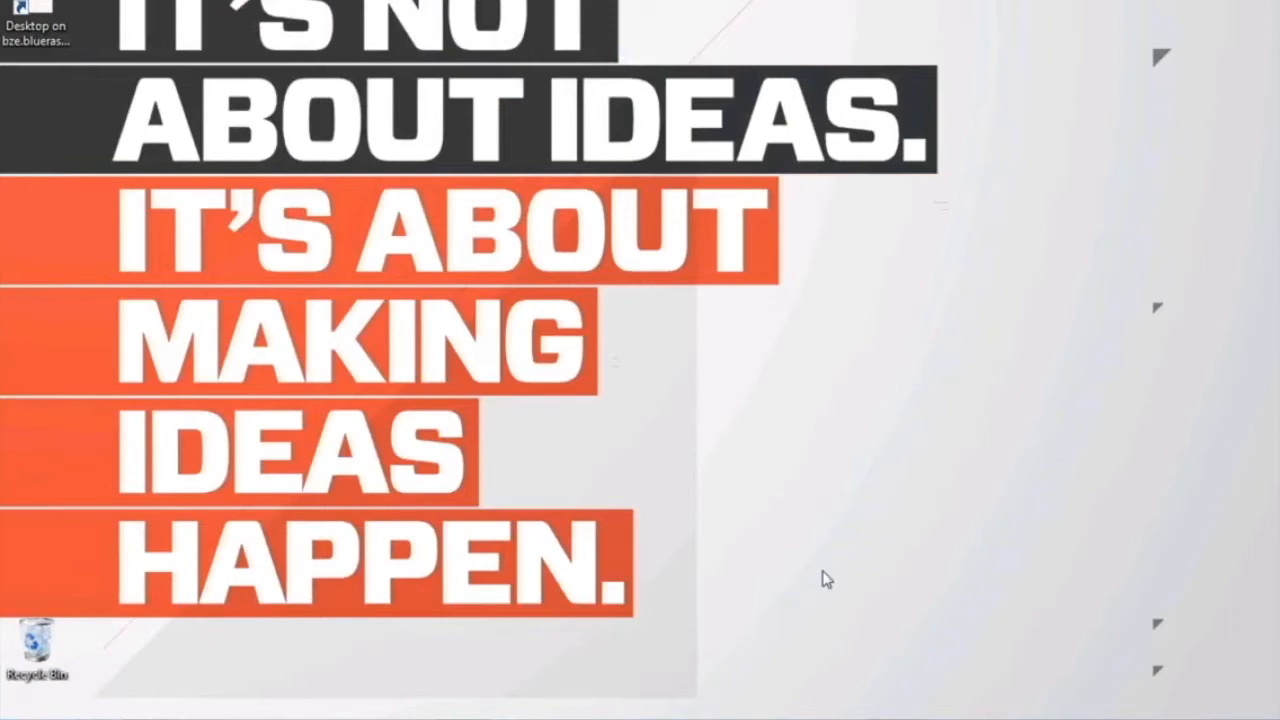
pyautogui.moveTo(818, 580)
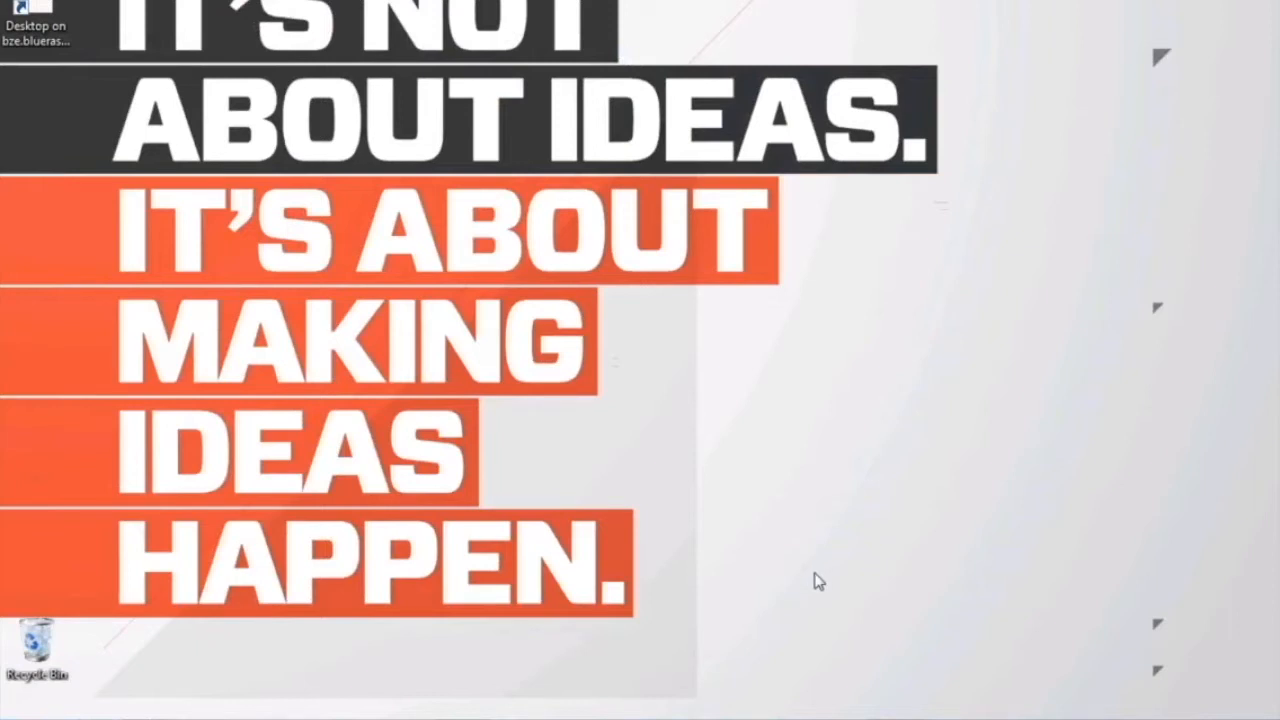
pyautogui.moveTo(696, 628)
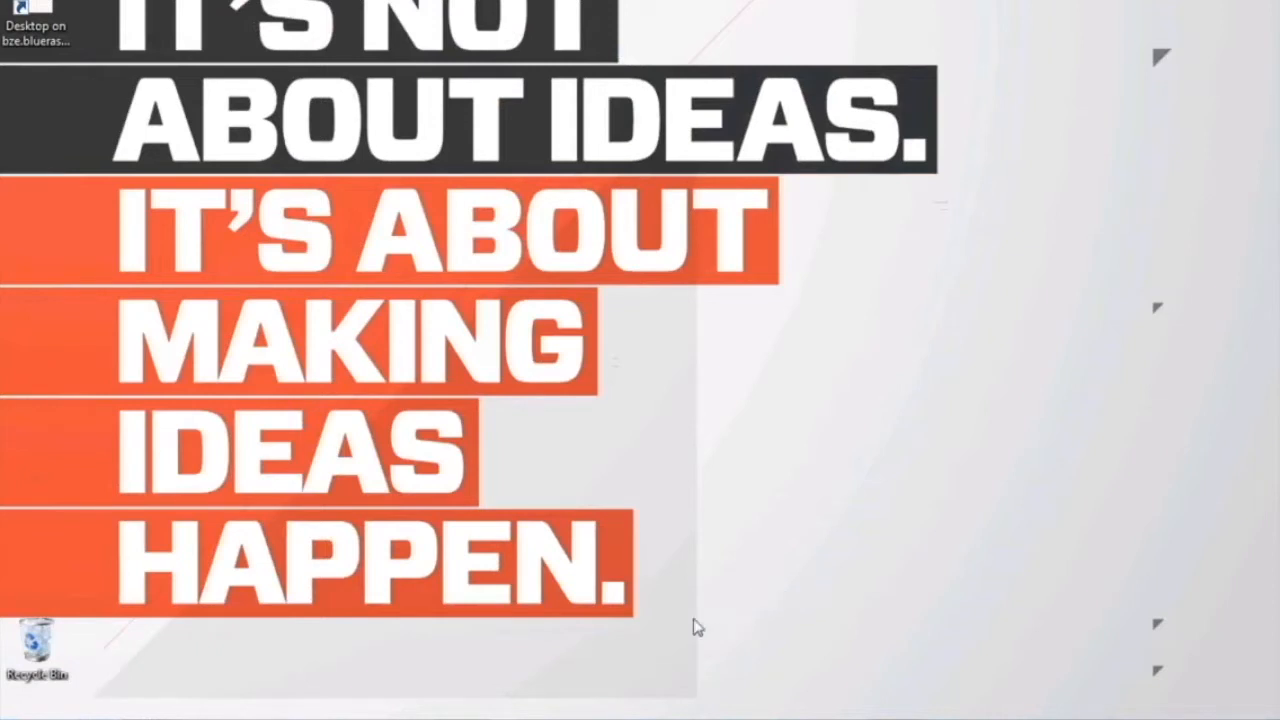
pyautogui.moveTo(532, 704)
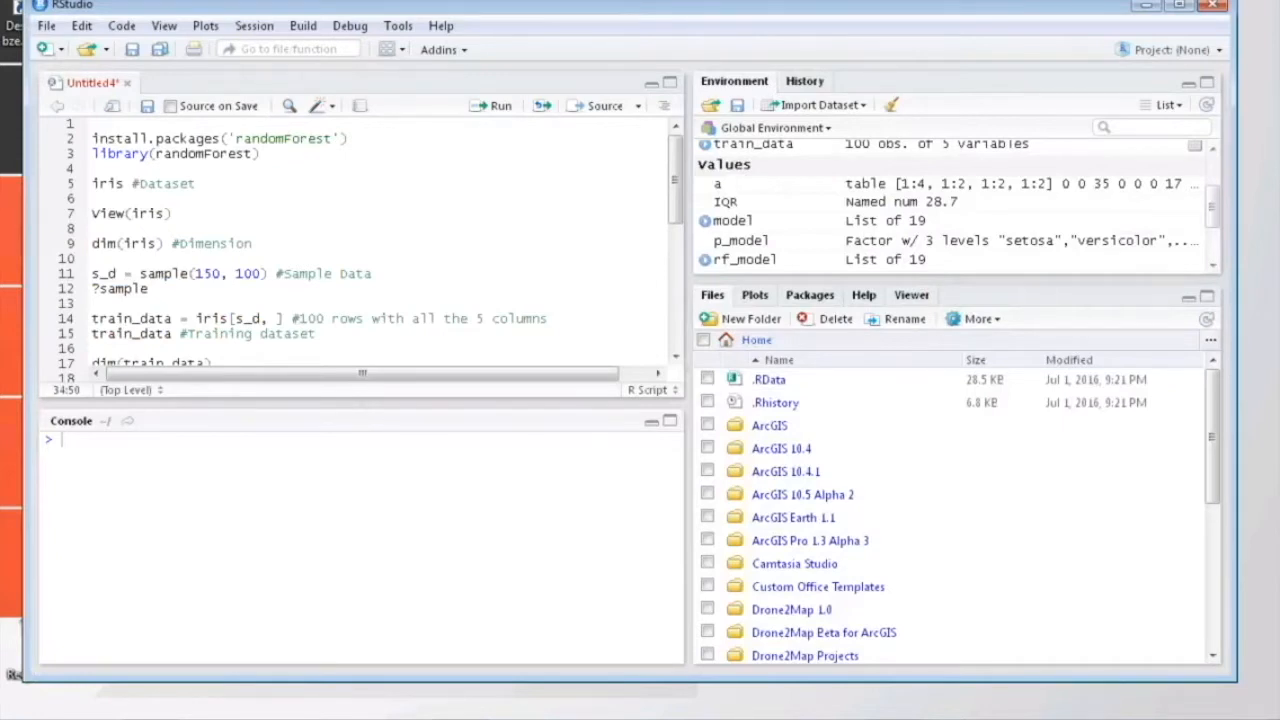
pyautogui.moveTo(322, 496)
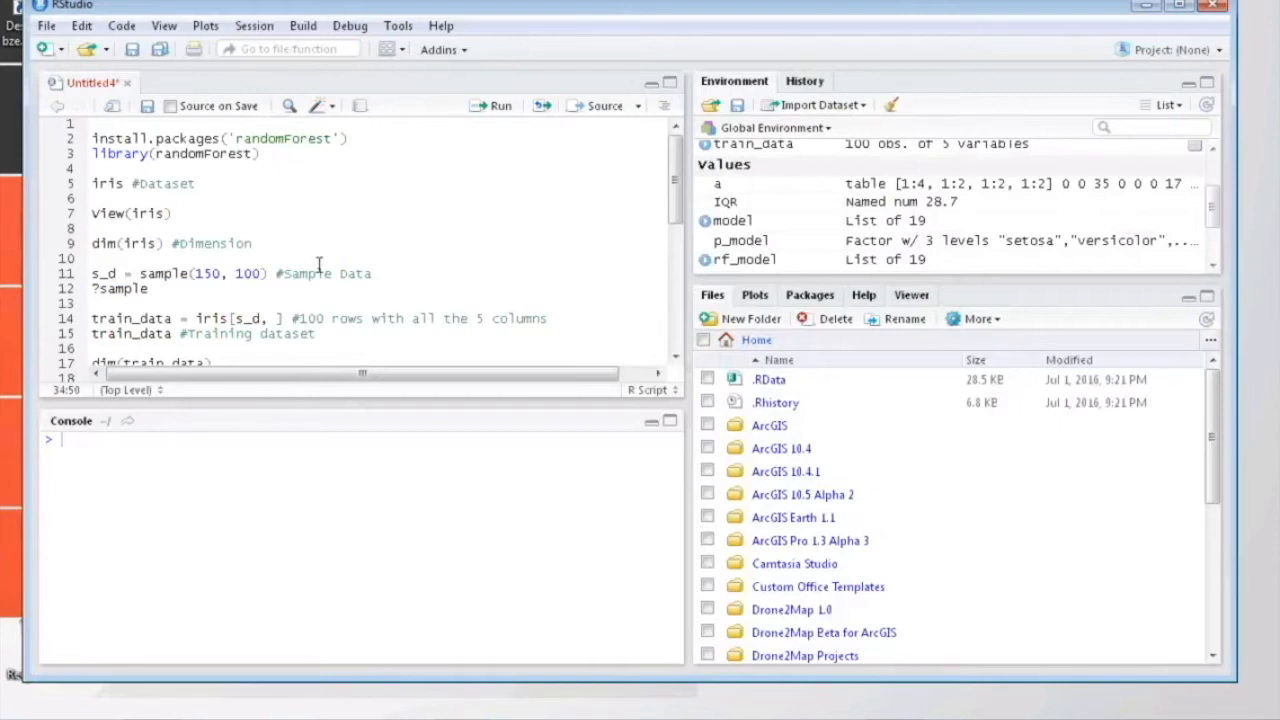
pyautogui.moveTo(320, 224)
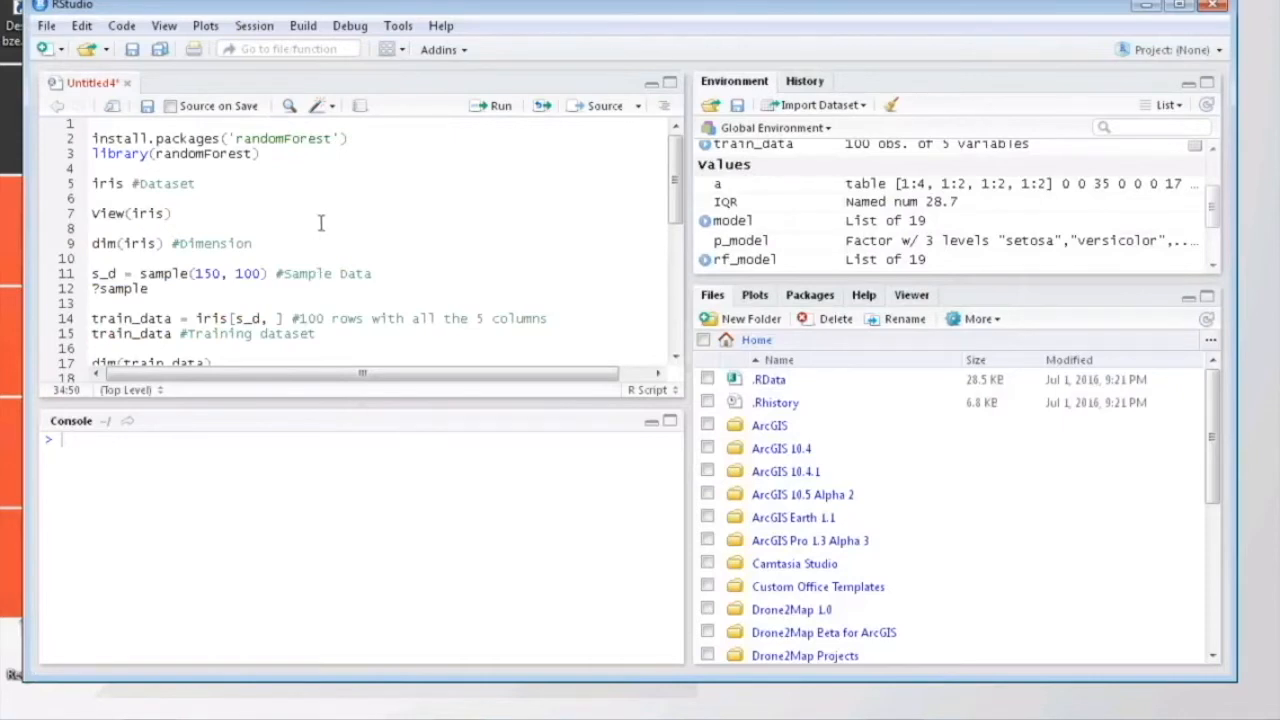
pyautogui.moveTo(356, 164)
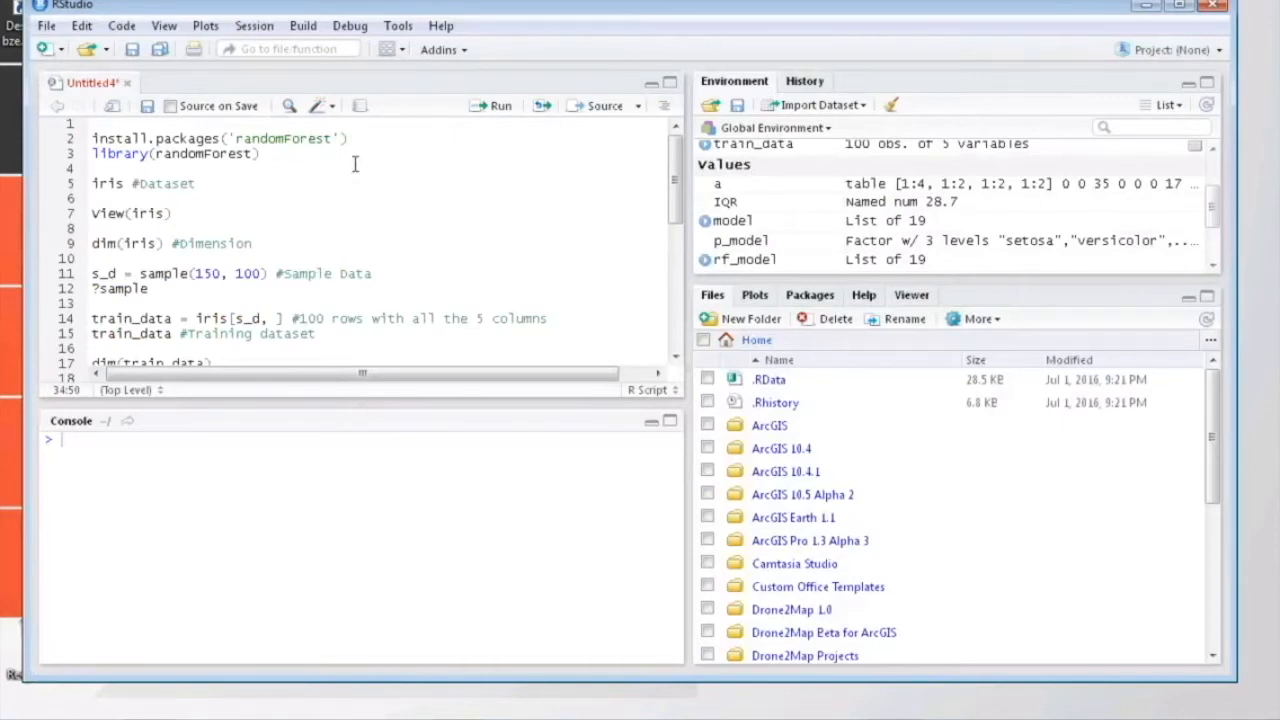
pyautogui.moveTo(356, 160)
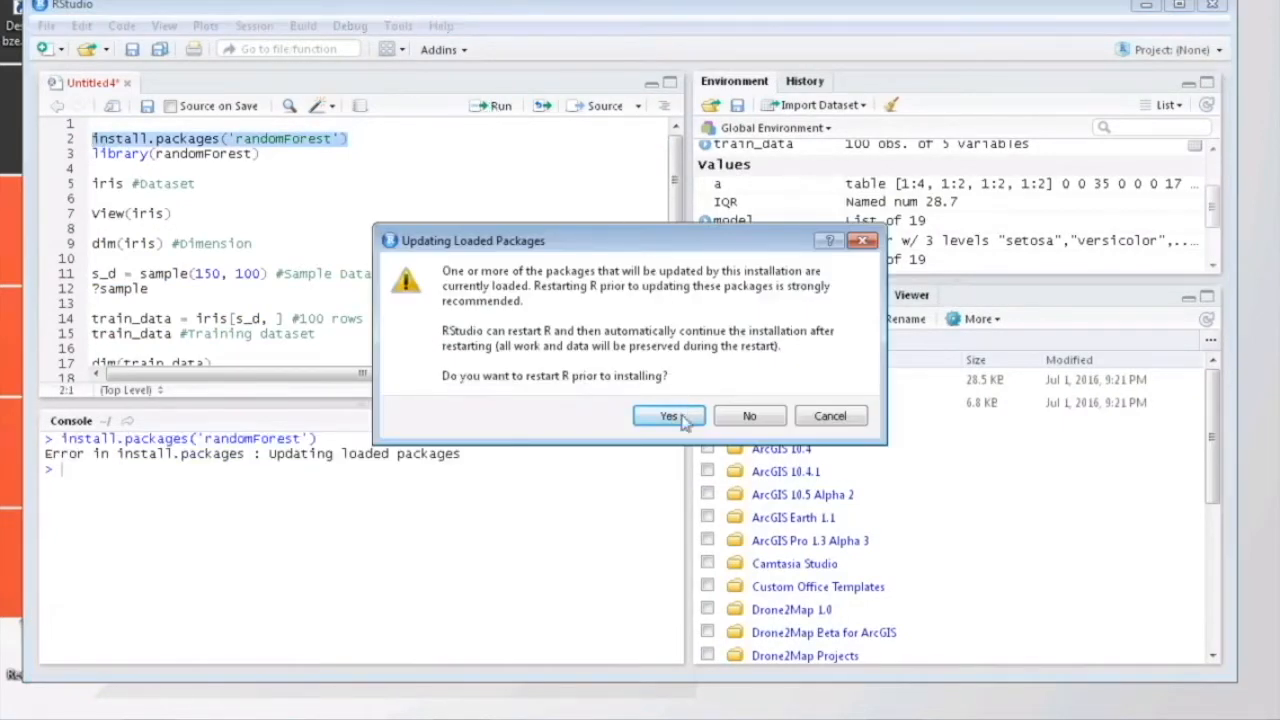
# Step: Restart R for the install, load randomForest (4.6-12) and view the iris table
pyautogui.click(668, 416)
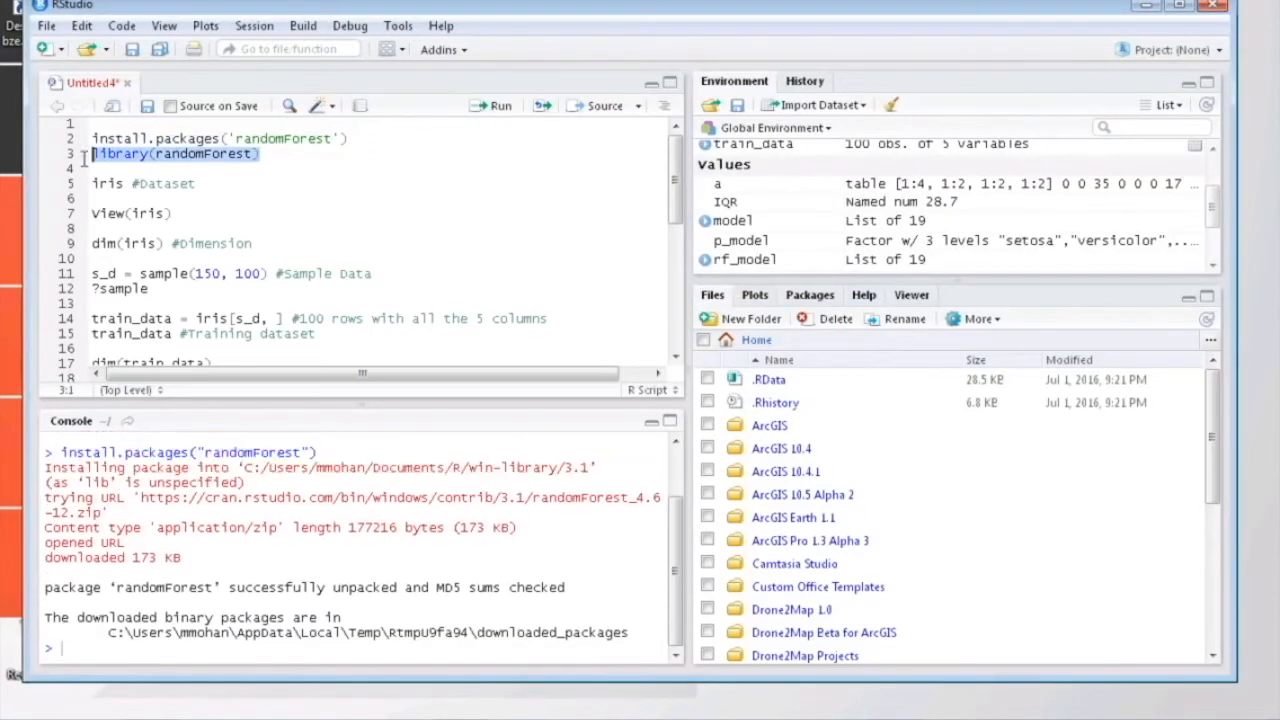
pyautogui.click(500, 104)
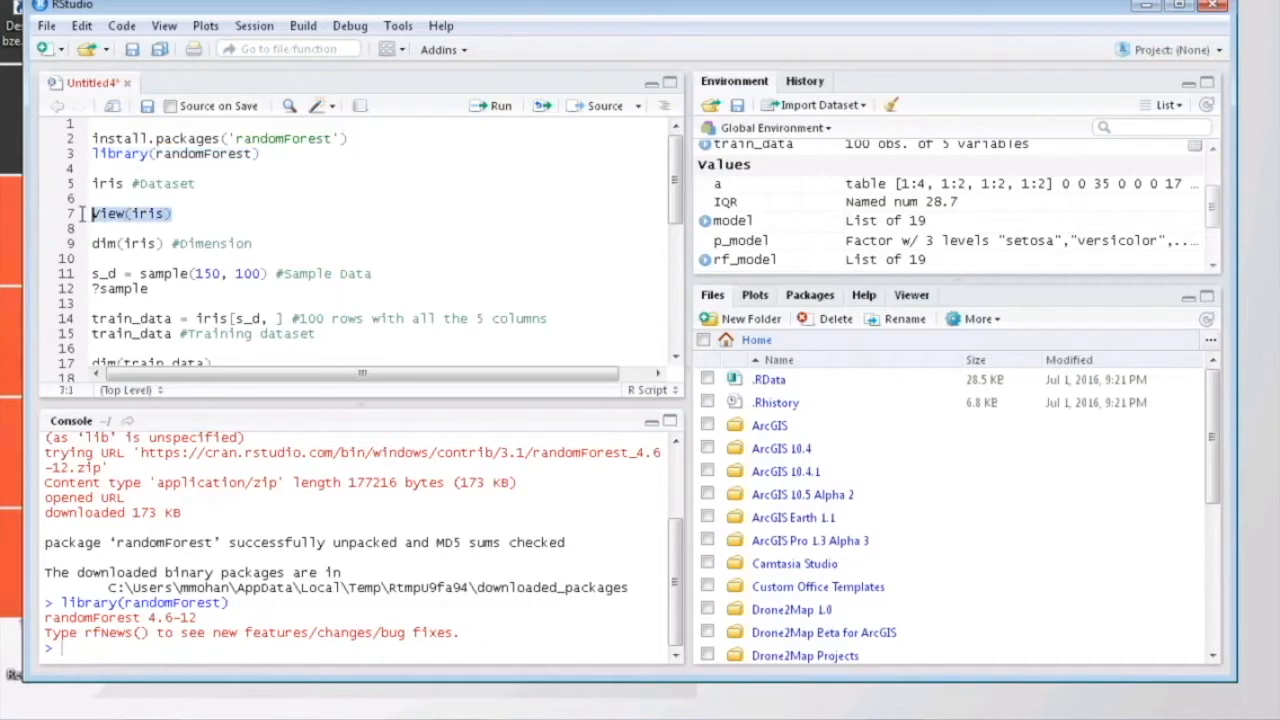
pyautogui.click(498, 104)
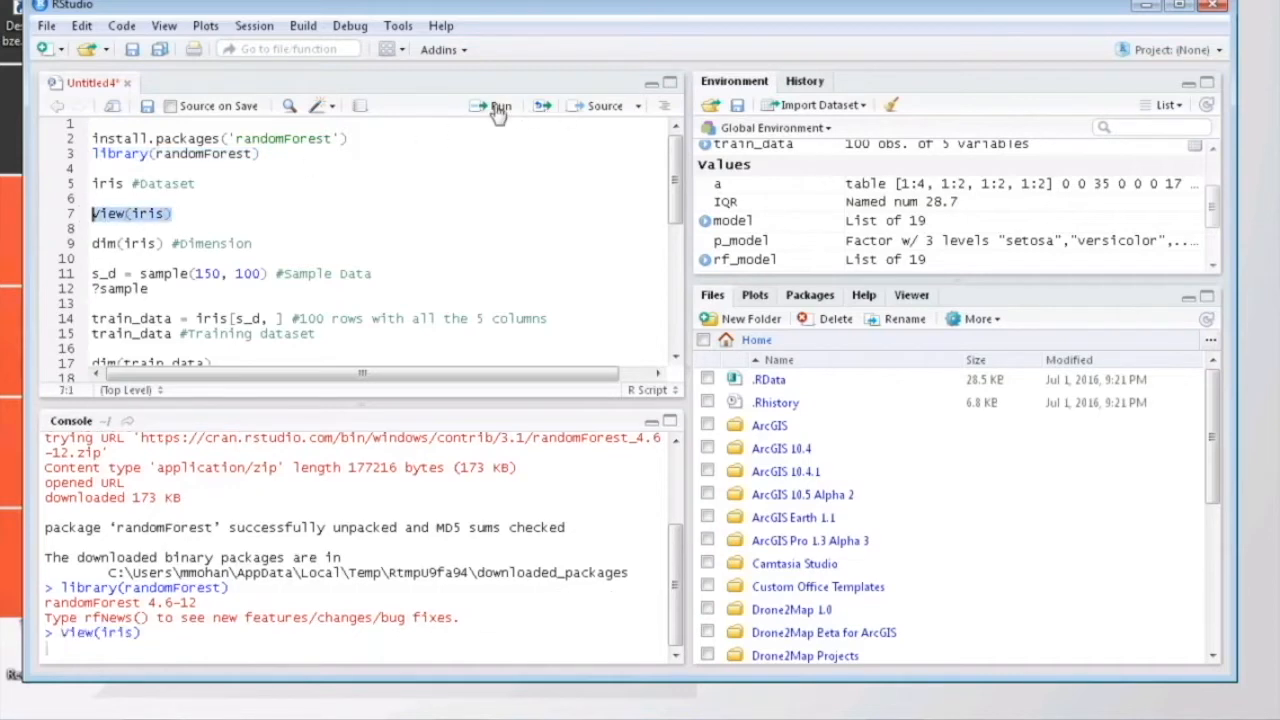
# Step: Inspect the iris table and print dim(iris) as 150 by 5
pyautogui.click(496, 106)
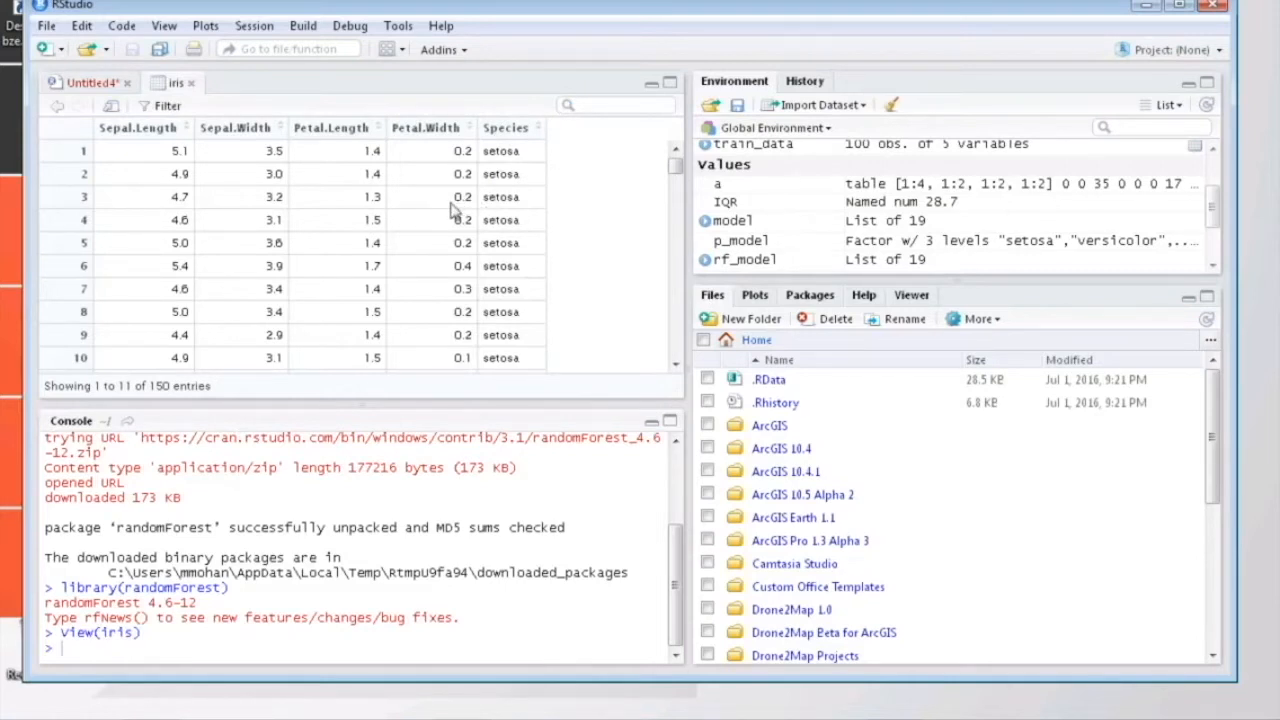
pyautogui.moveTo(490, 240)
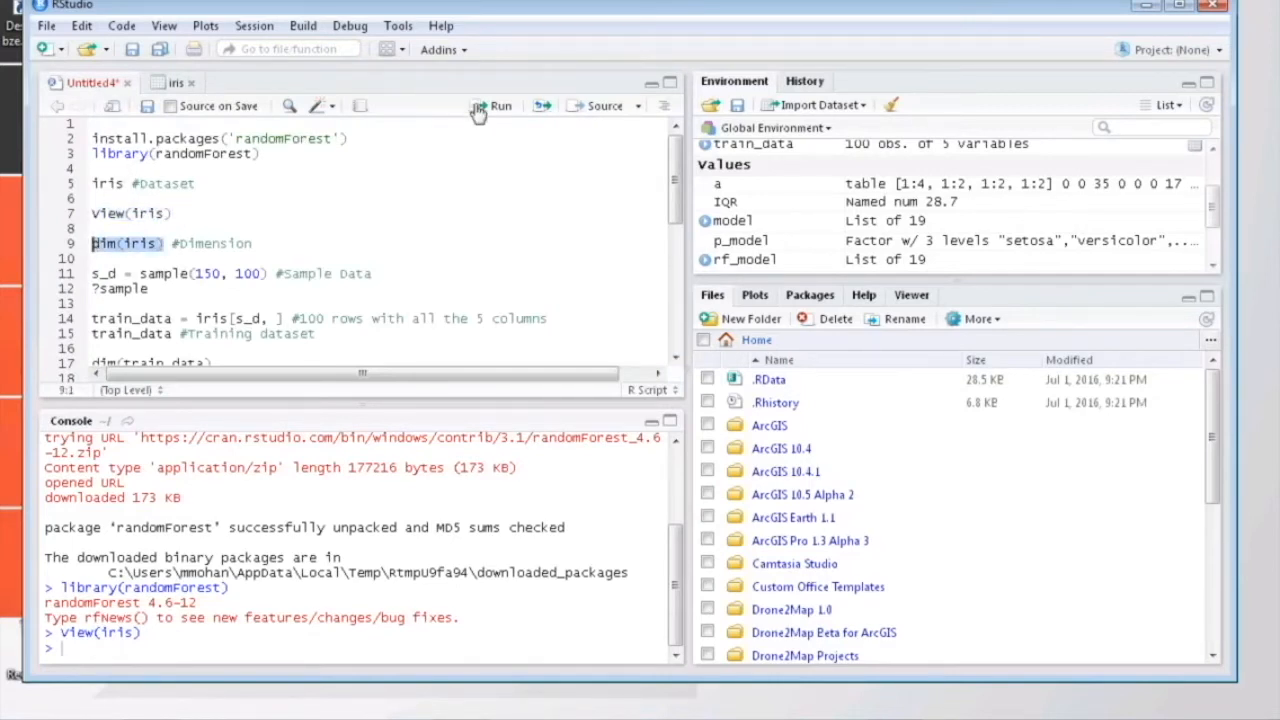
pyautogui.click(500, 104)
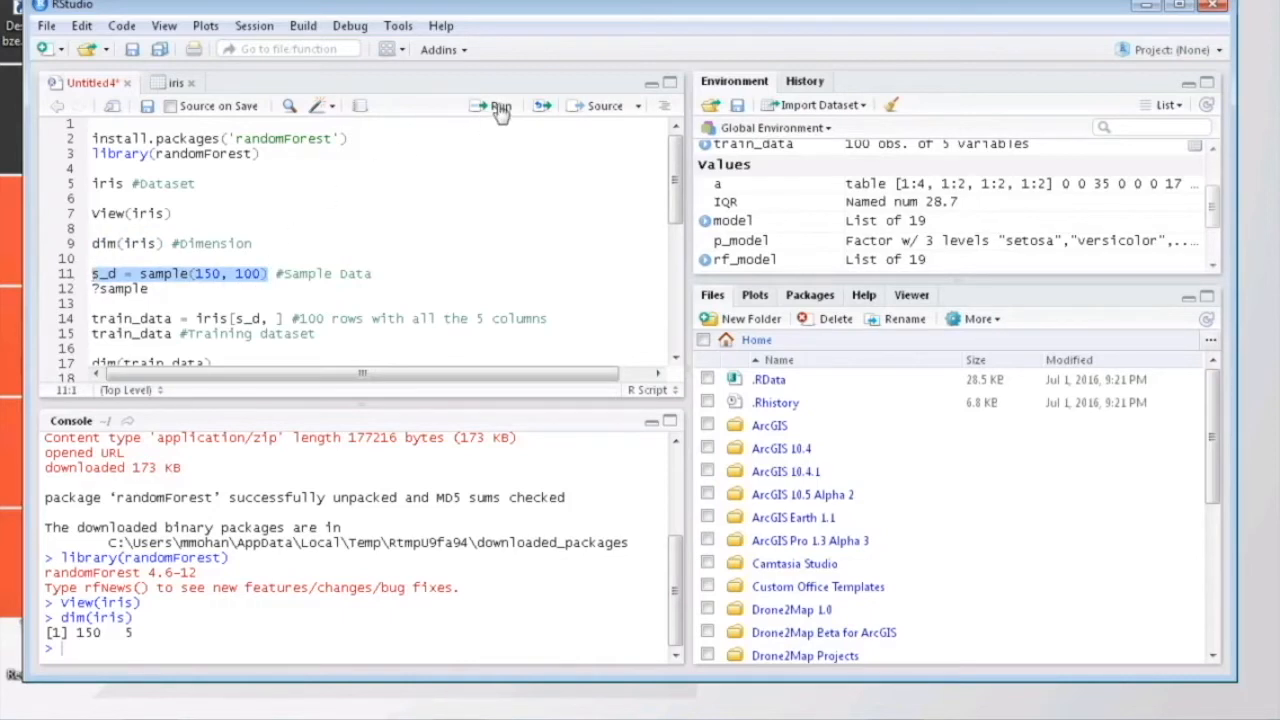
# Step: Sample 100 of 150 row indices, build train_data and print its rows
pyautogui.click(500, 106)
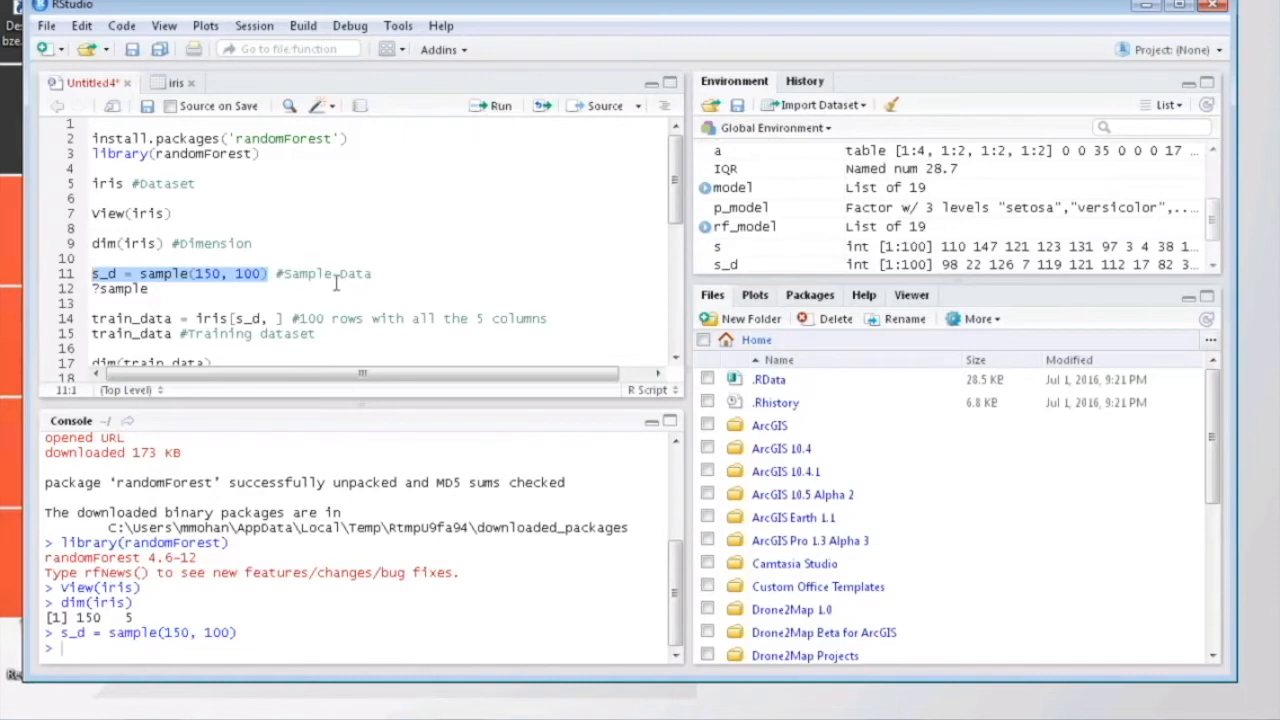
pyautogui.scroll(-3)
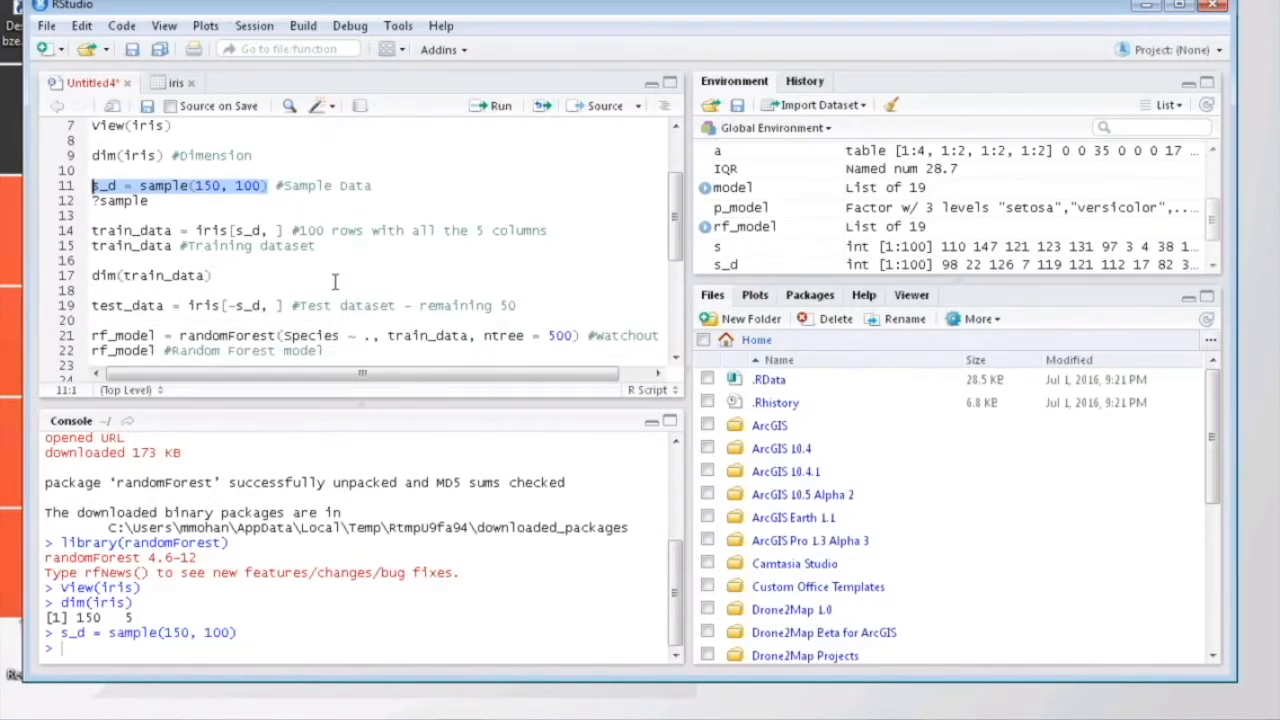
pyautogui.moveTo(288, 256)
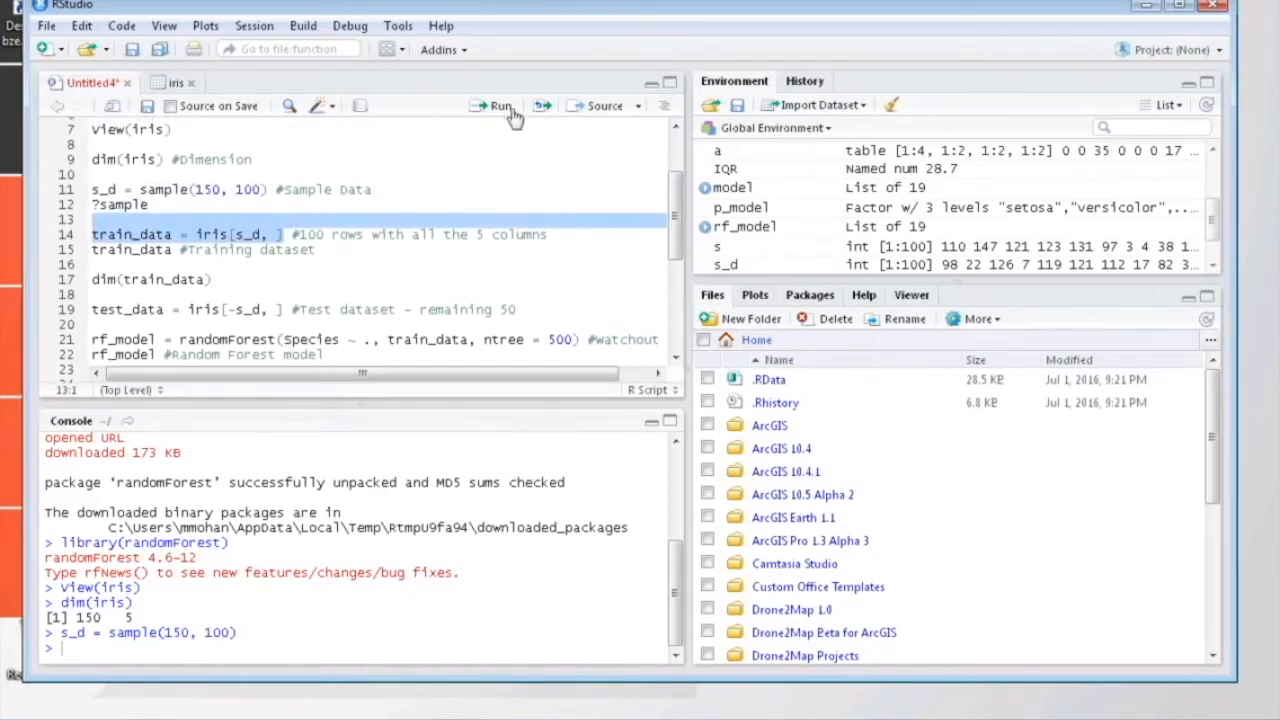
pyautogui.click(500, 106)
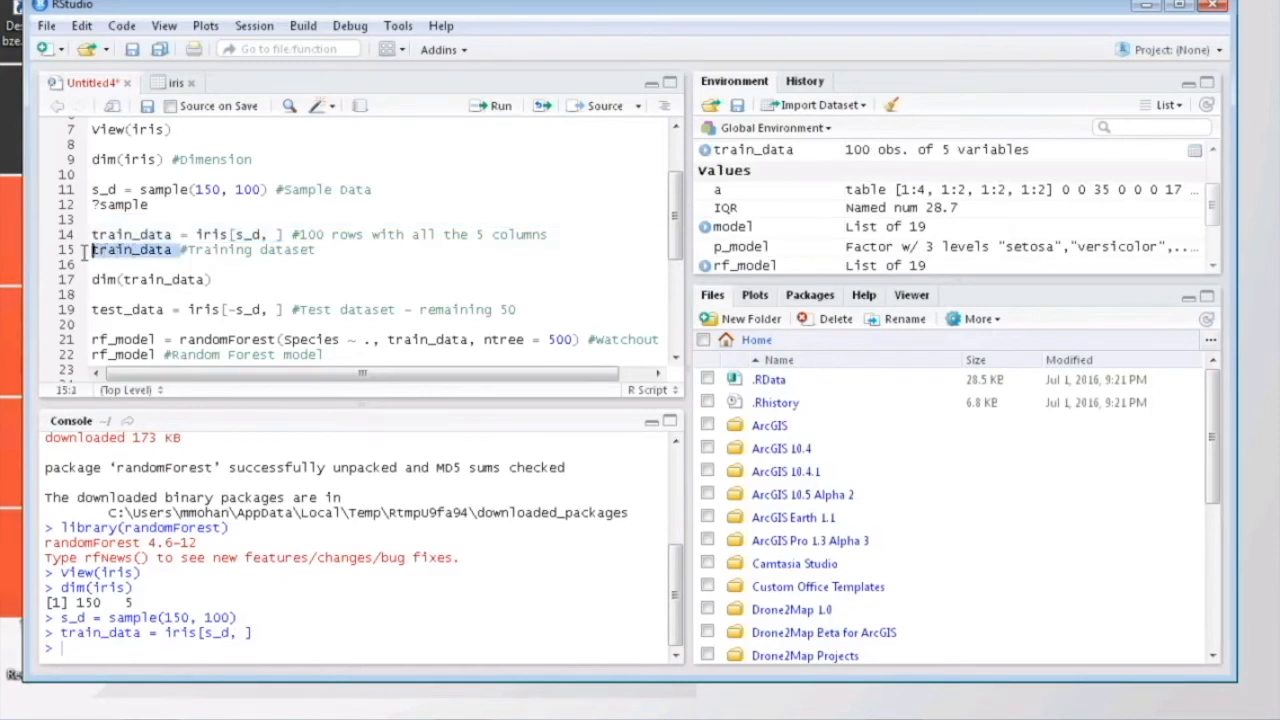
pyautogui.click(500, 104)
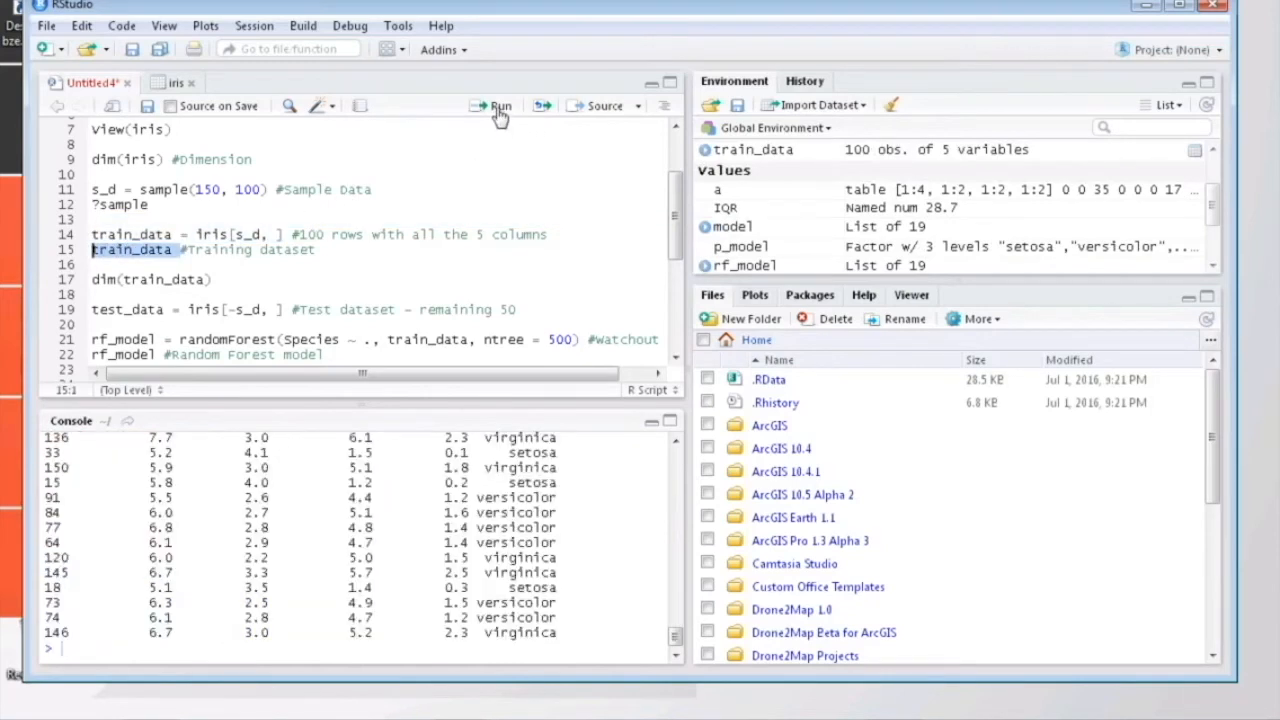
pyautogui.moveTo(340, 212)
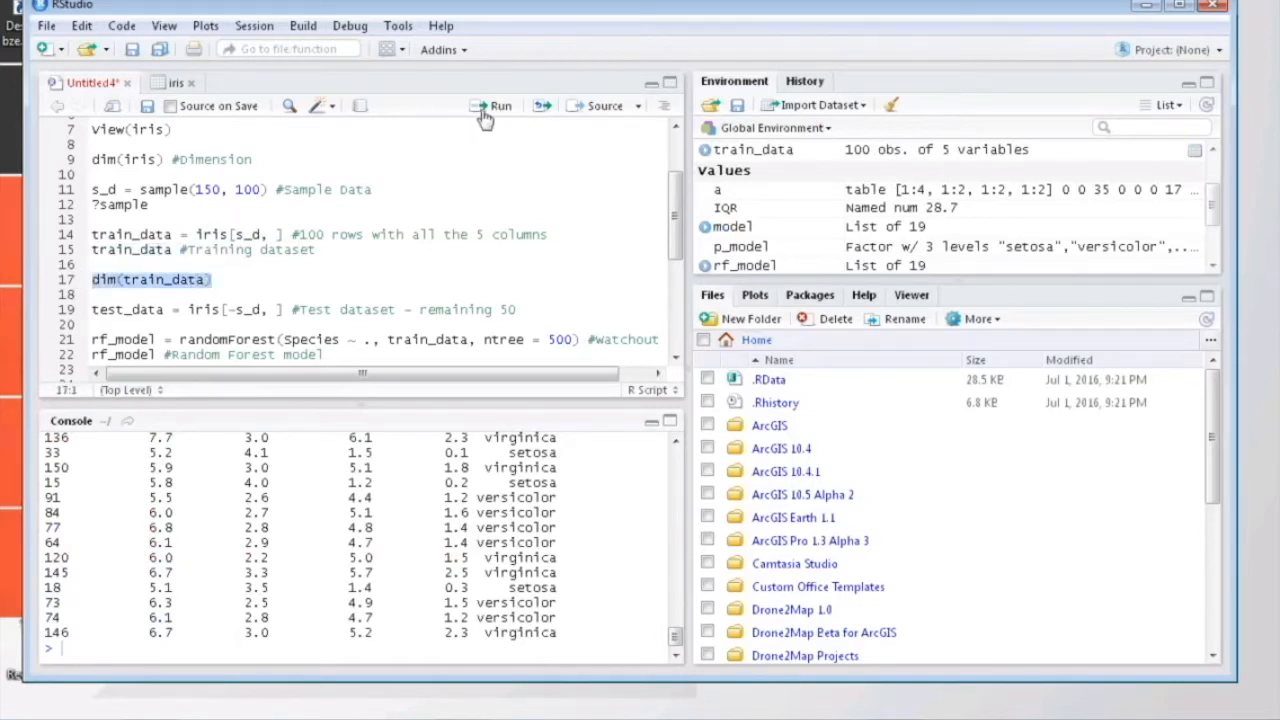
# Step: Confirm train_data is 100 by 5 and create test_data from the remaining 50 rows
pyautogui.click(500, 104)
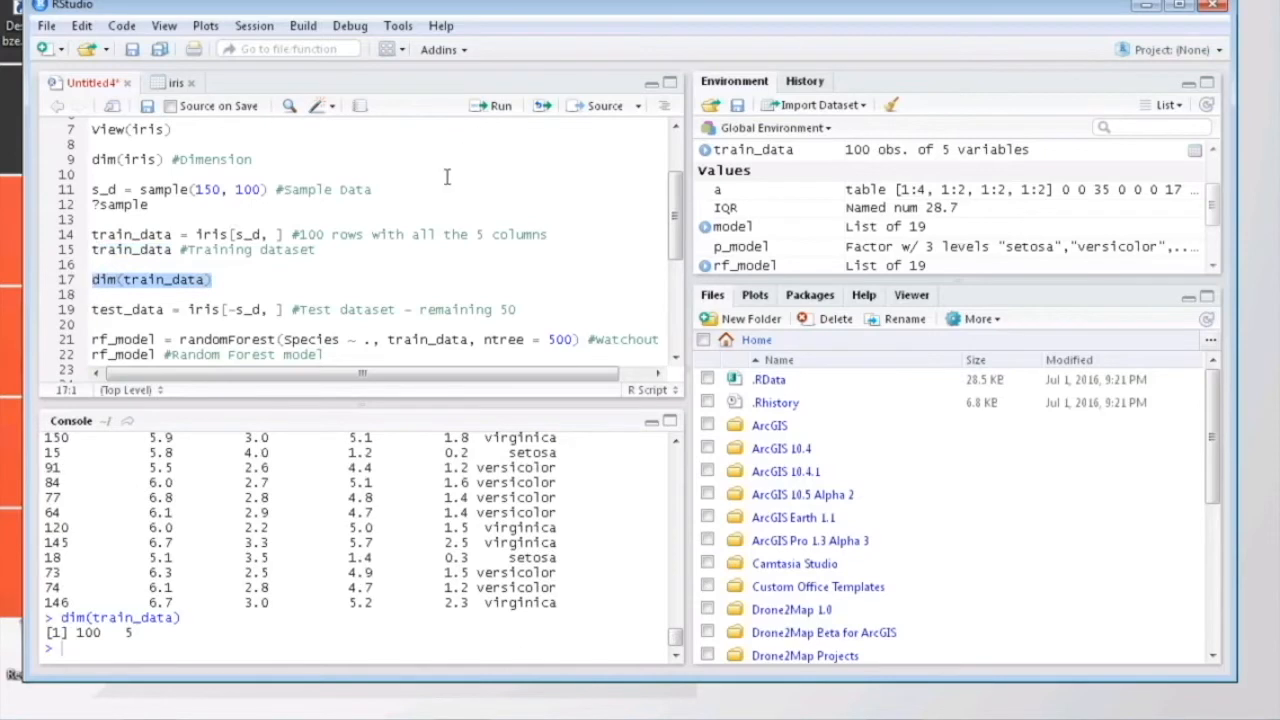
pyautogui.scroll(-3)
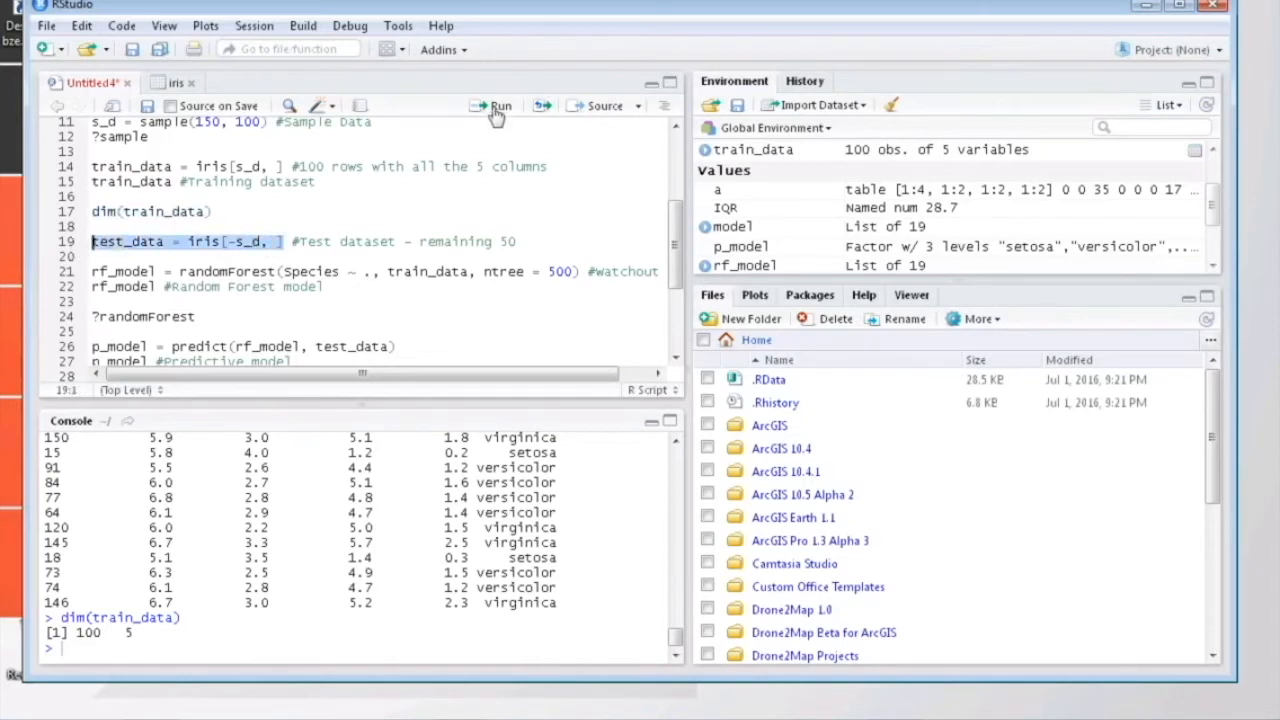
pyautogui.click(500, 104)
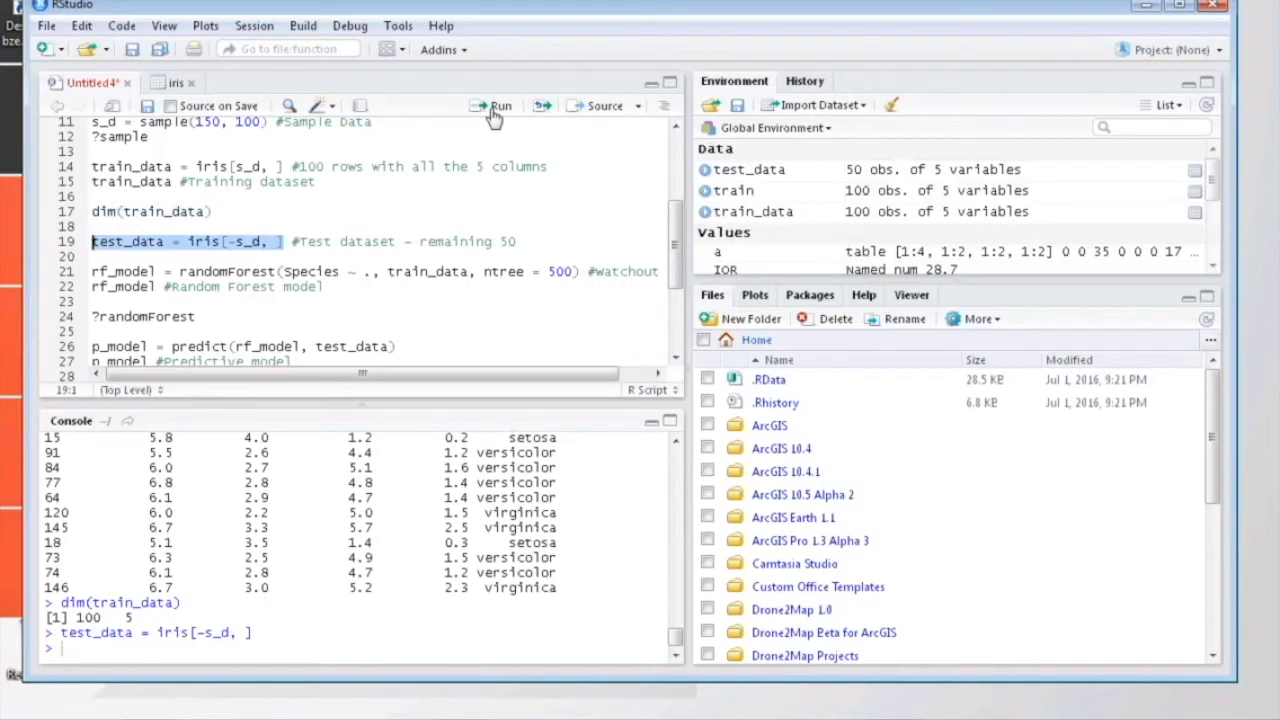
# Step: Fit a 500-tree random forest on Species and print its summary with 6% OOB error
pyautogui.click(452, 272)
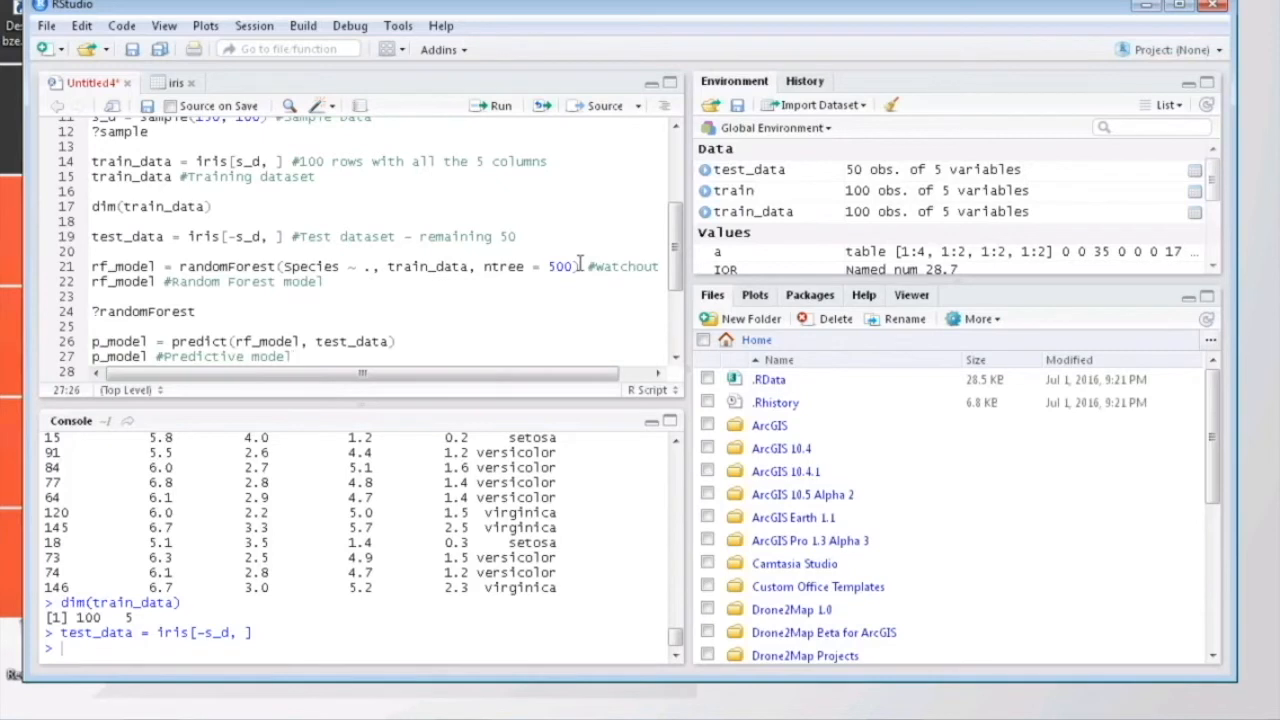
pyautogui.doubleClick(562, 266)
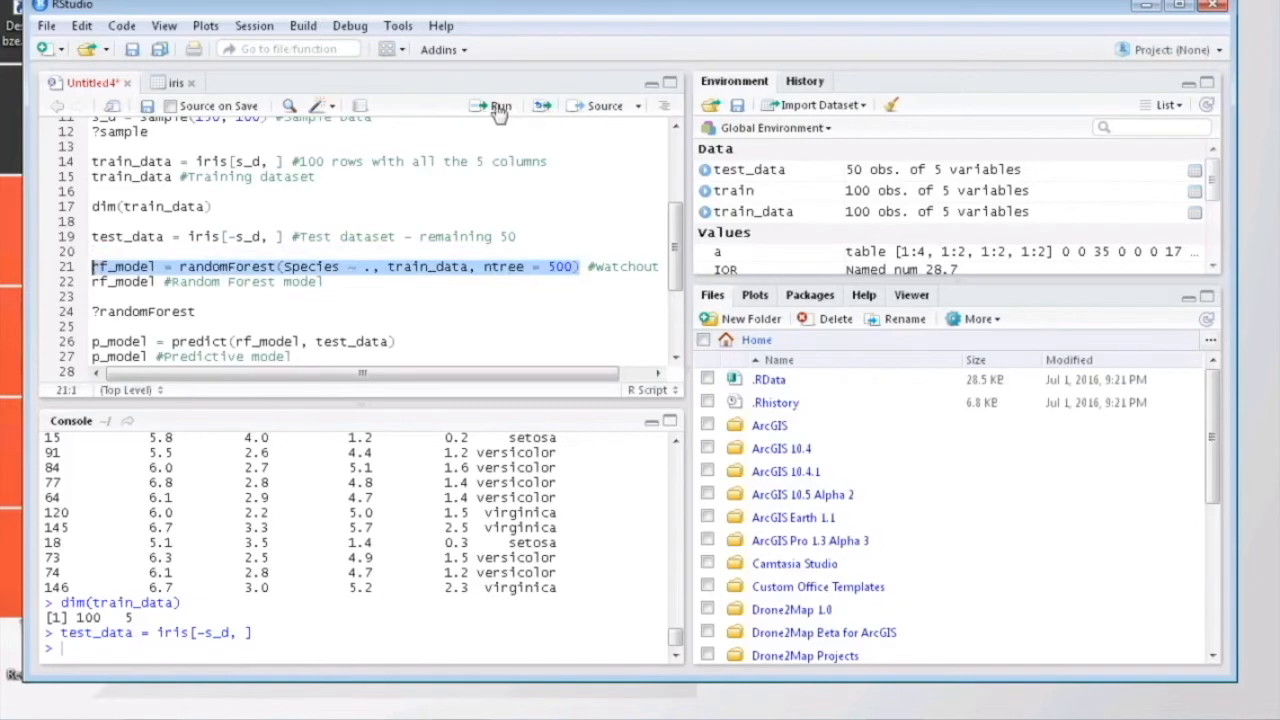
pyautogui.click(500, 104)
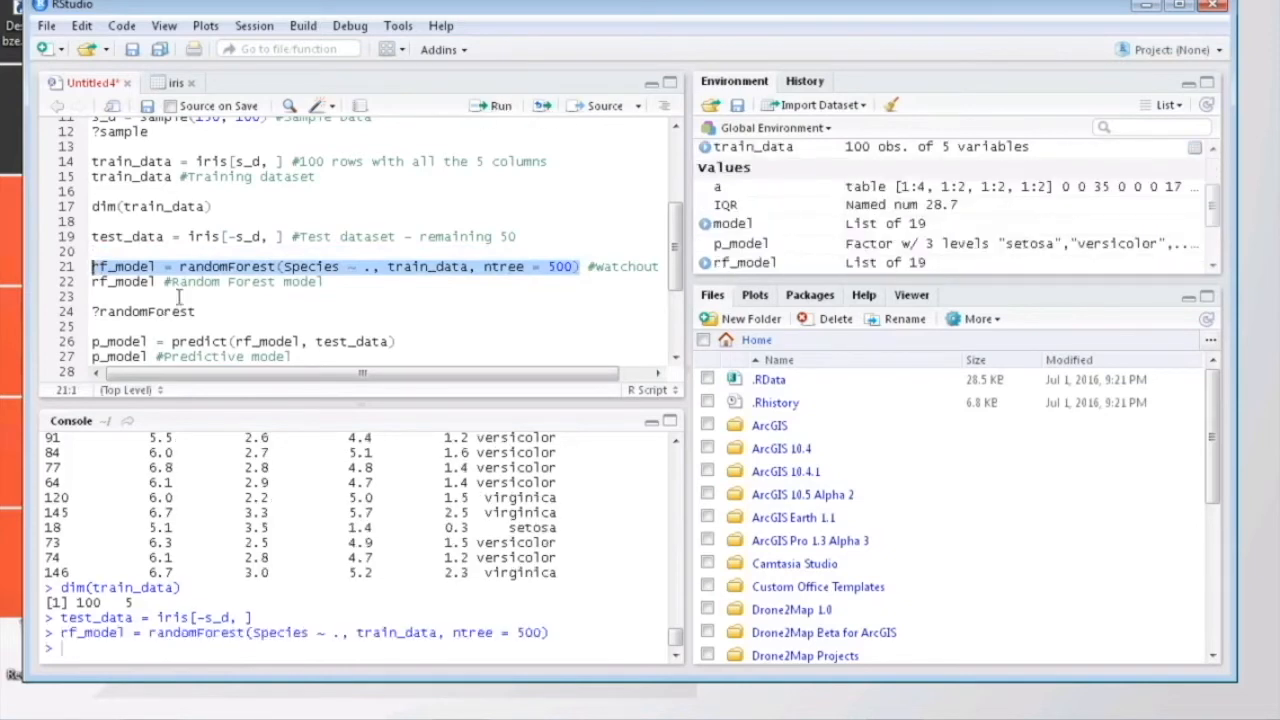
pyautogui.doubleClick(122, 280)
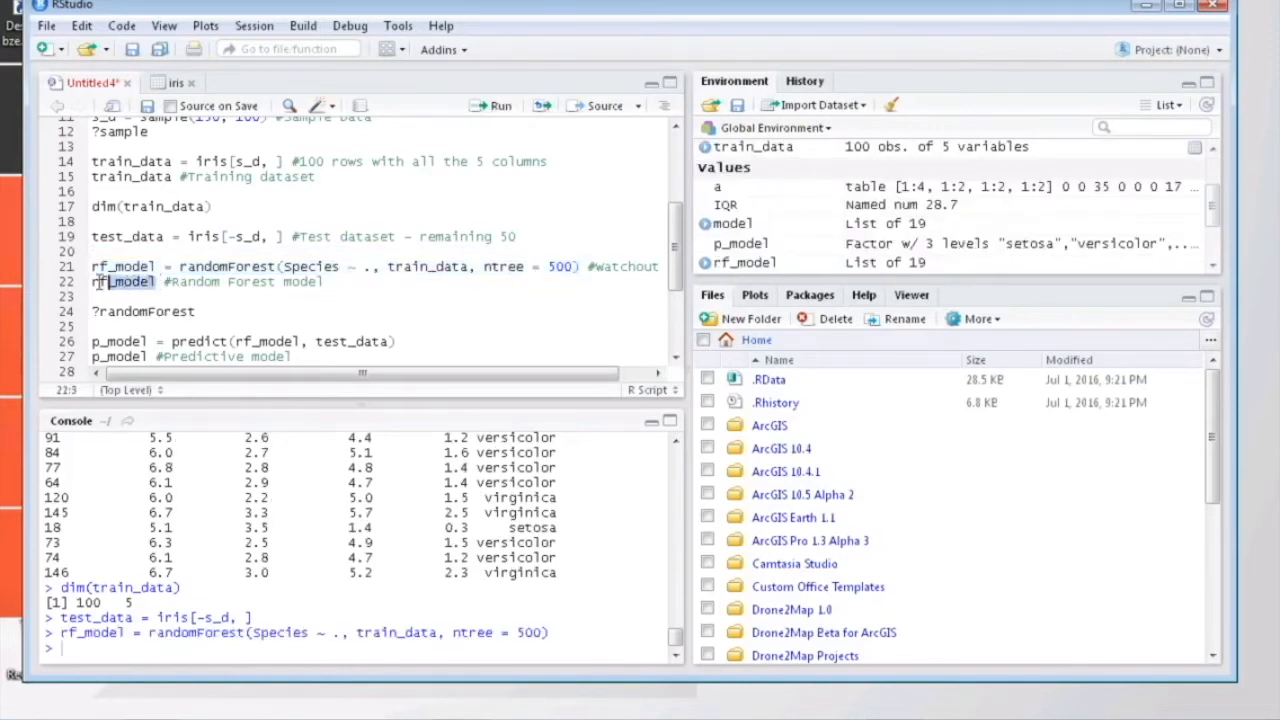
pyautogui.click(496, 104)
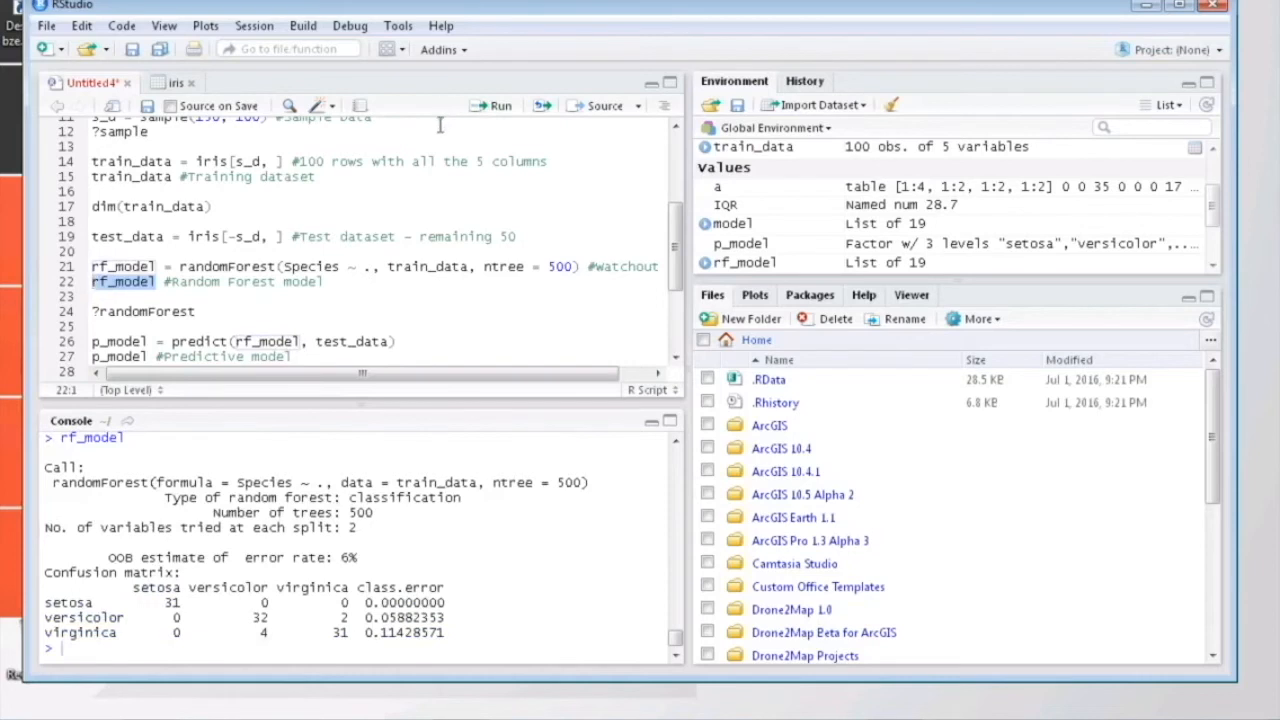
pyautogui.scroll(-3)
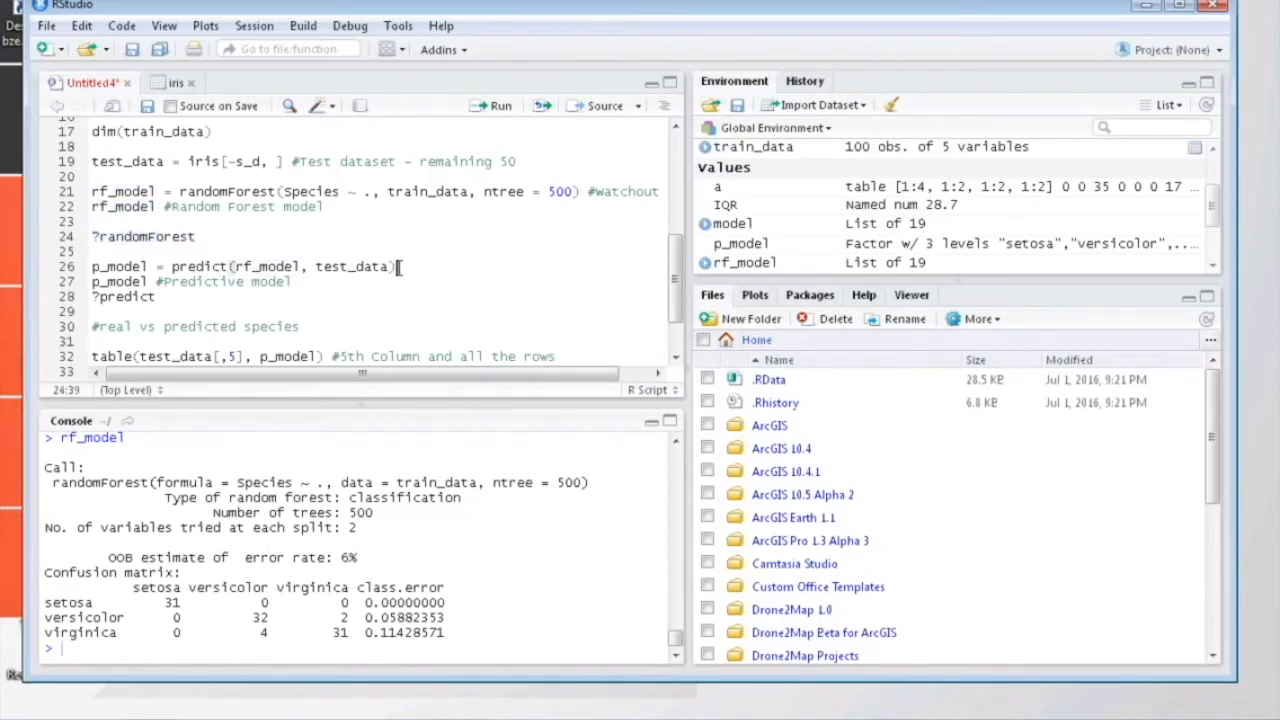
# Step: Predict species on test_data and print the predicted values
pyautogui.tripleClick(240, 266)
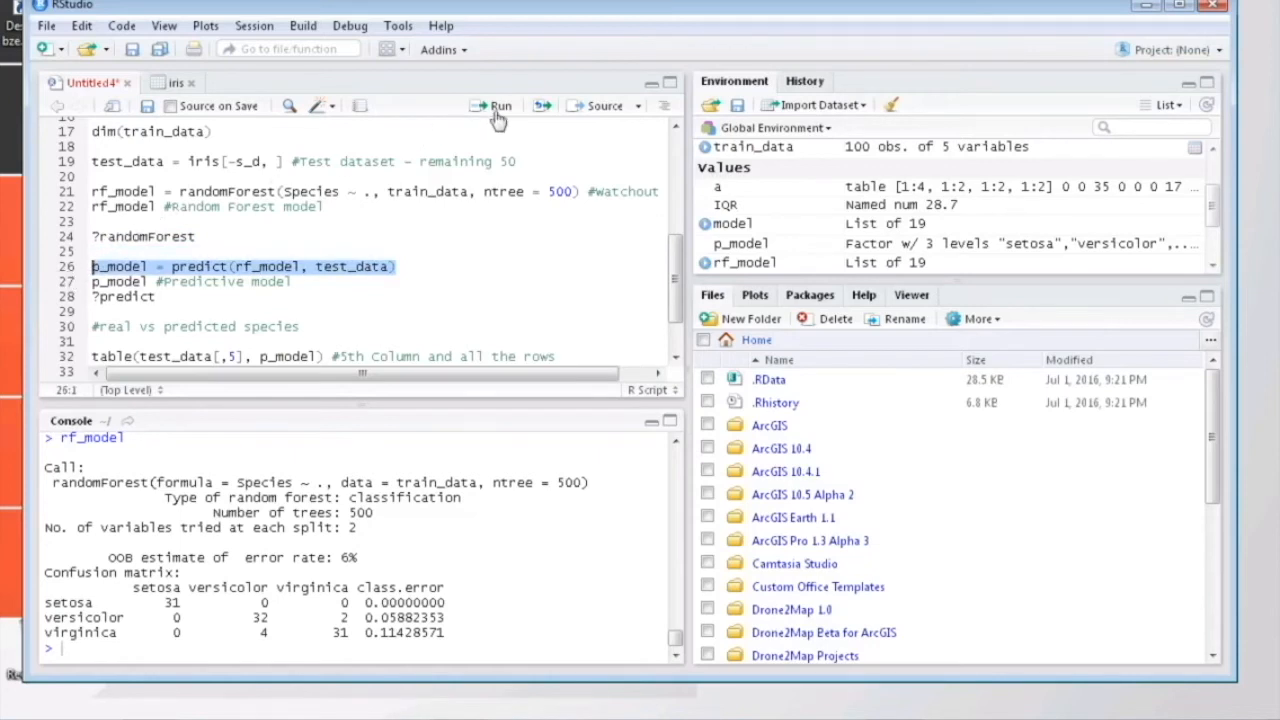
pyautogui.click(492, 104)
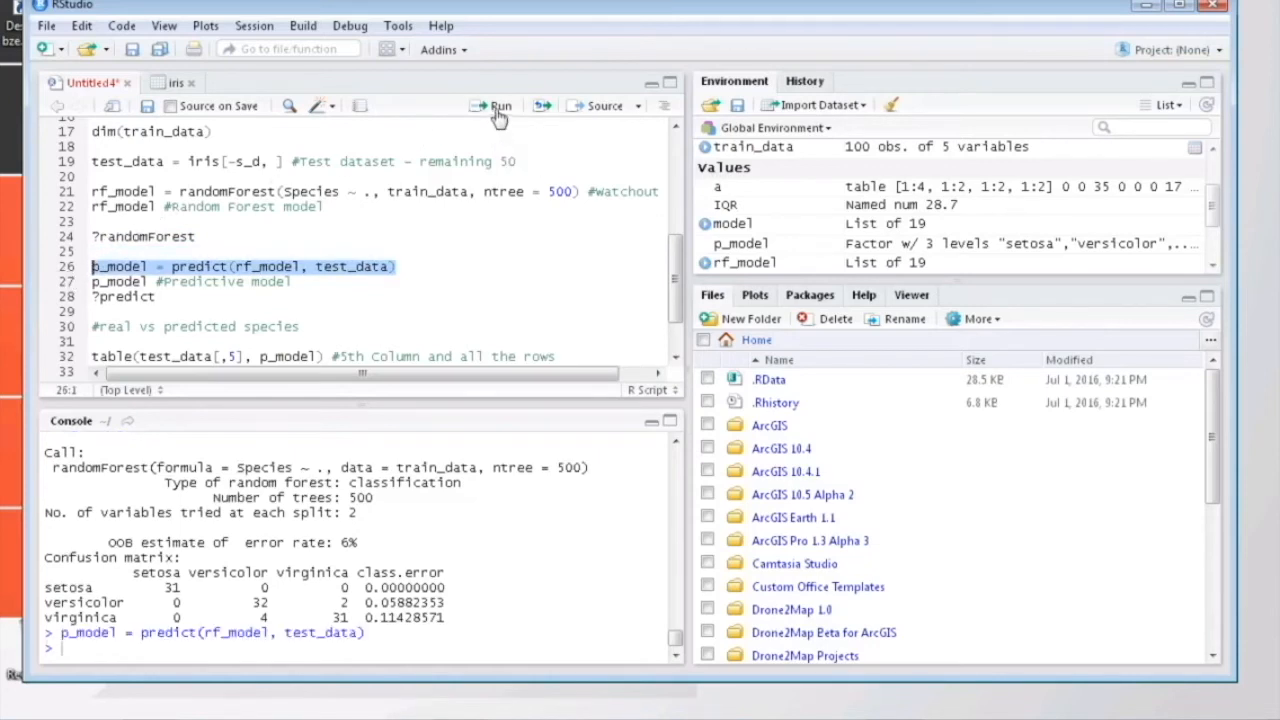
pyautogui.moveTo(156, 290)
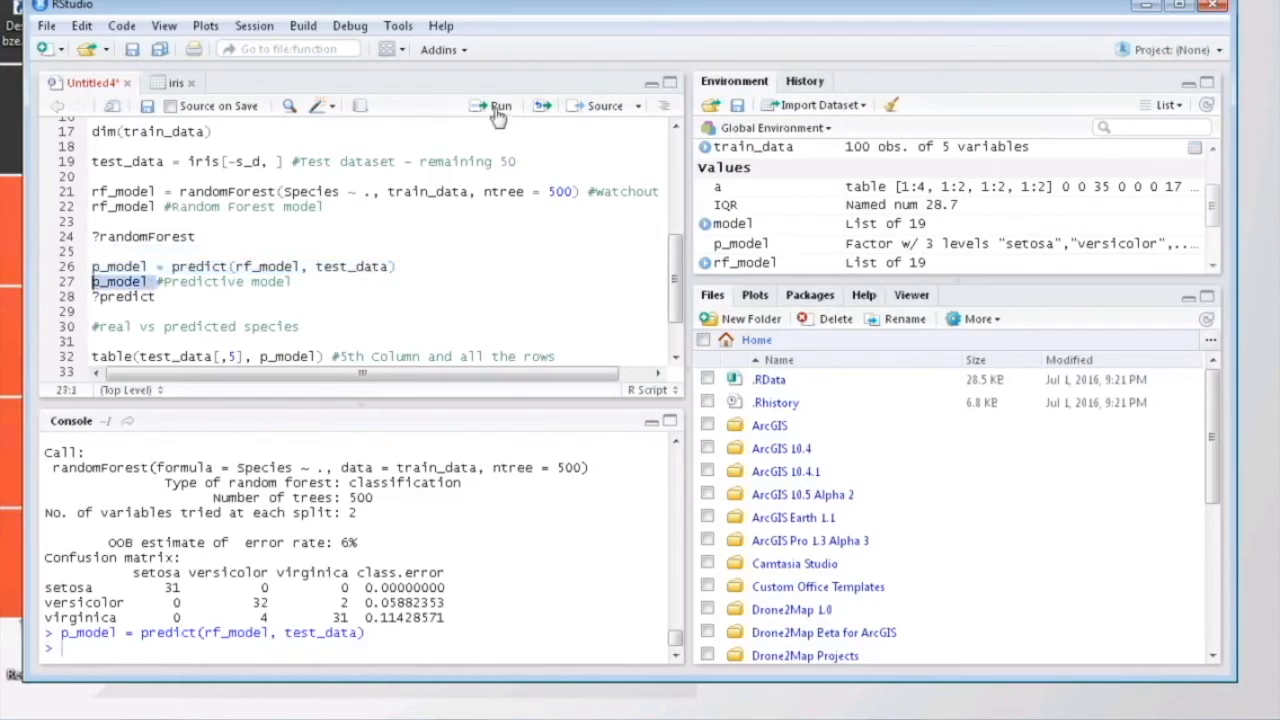
pyautogui.click(500, 104)
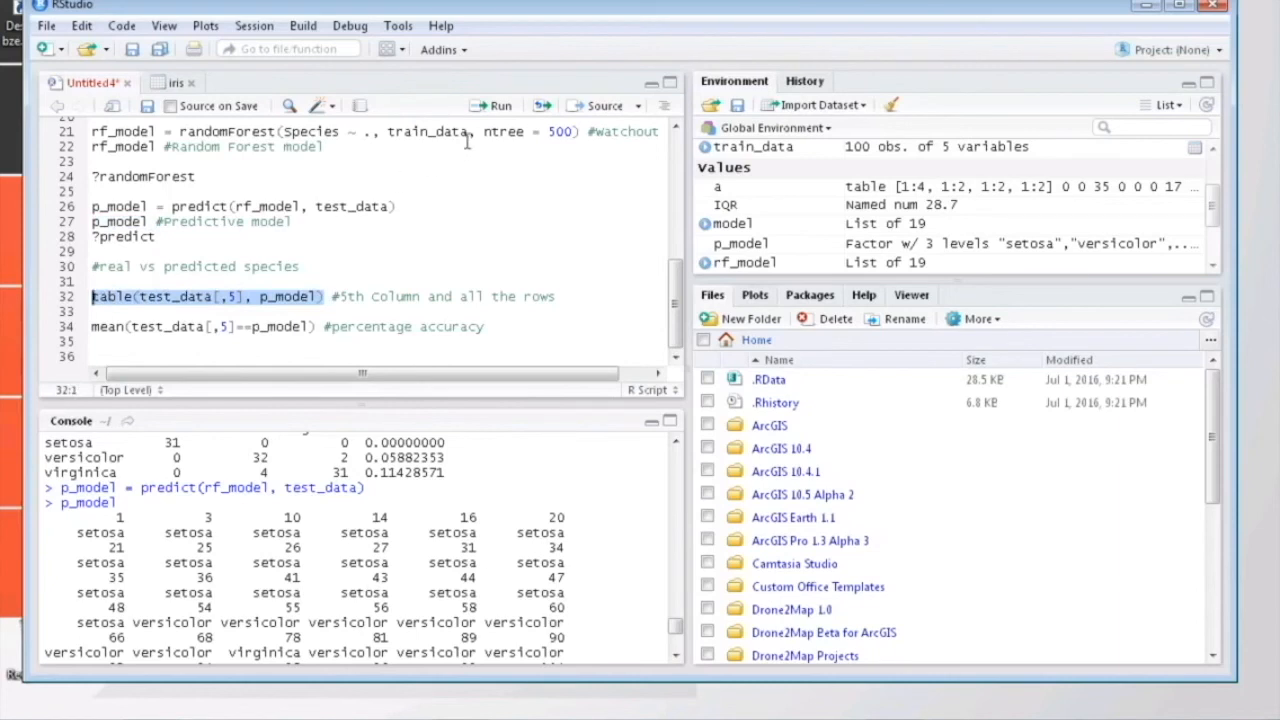
# Step: Print the real-versus-predicted species table and the accuracy 0.98
pyautogui.click(492, 104)
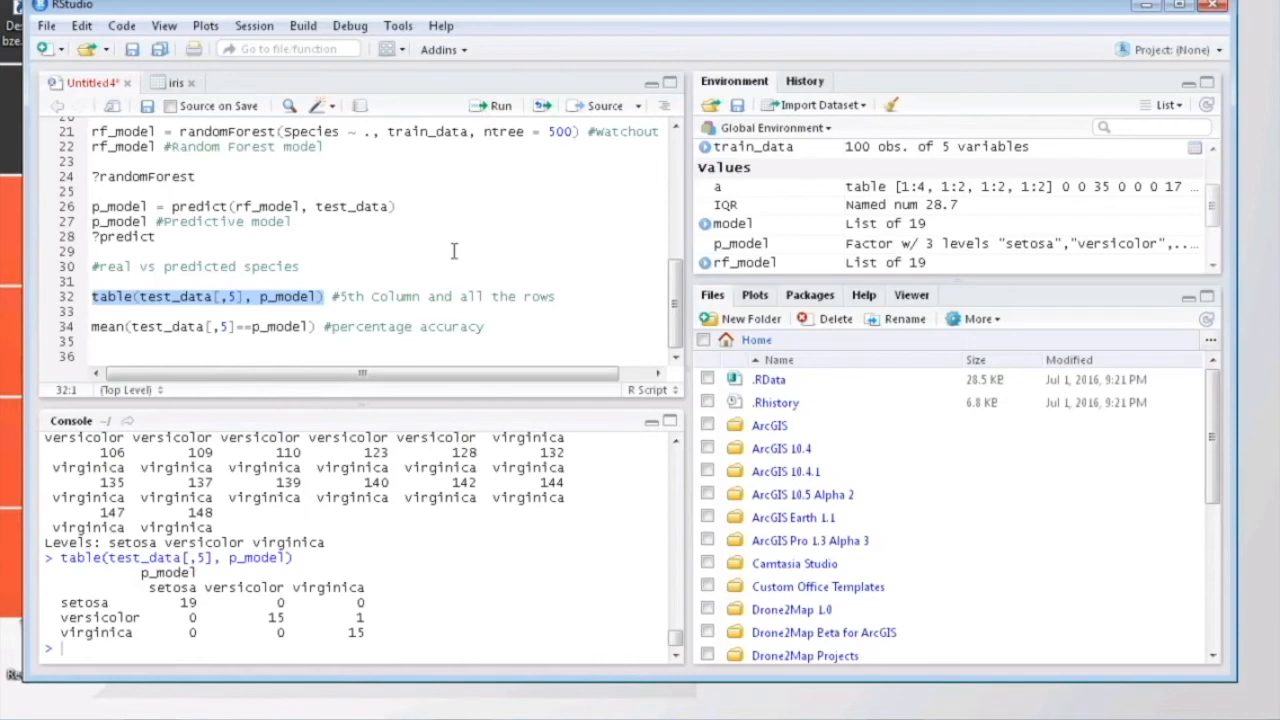
pyautogui.moveTo(352, 616)
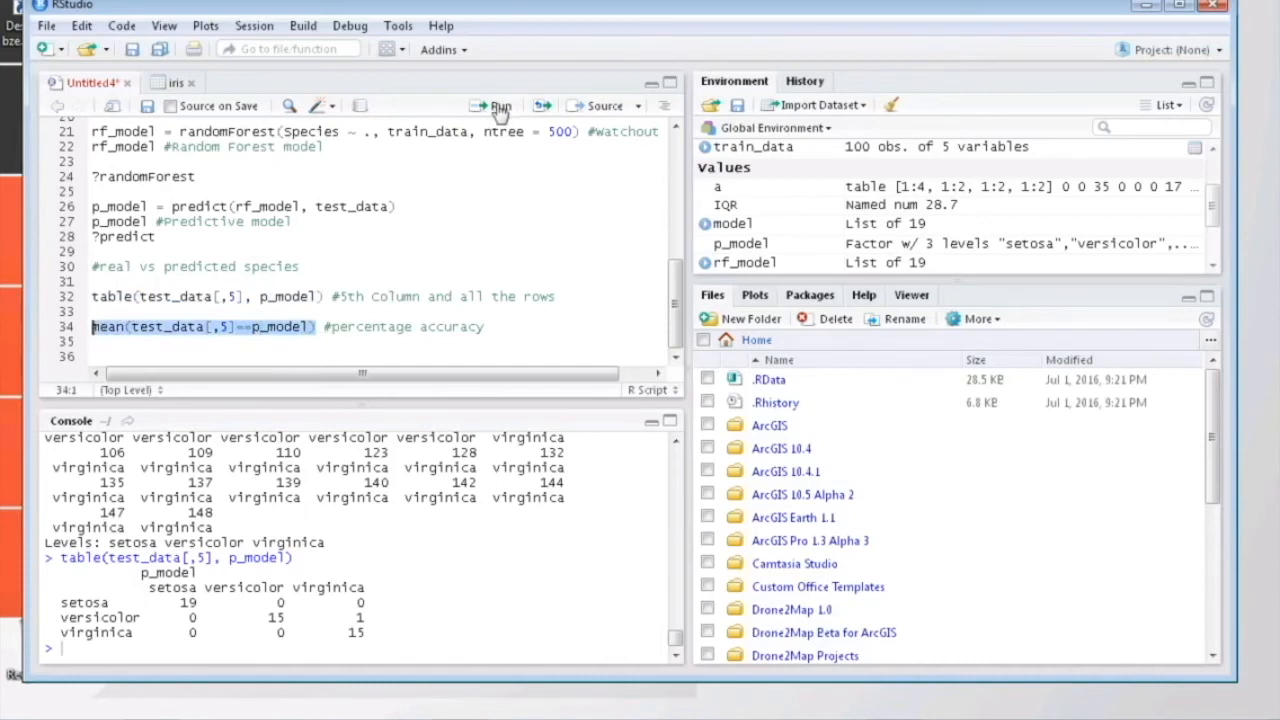
pyautogui.moveTo(500, 106)
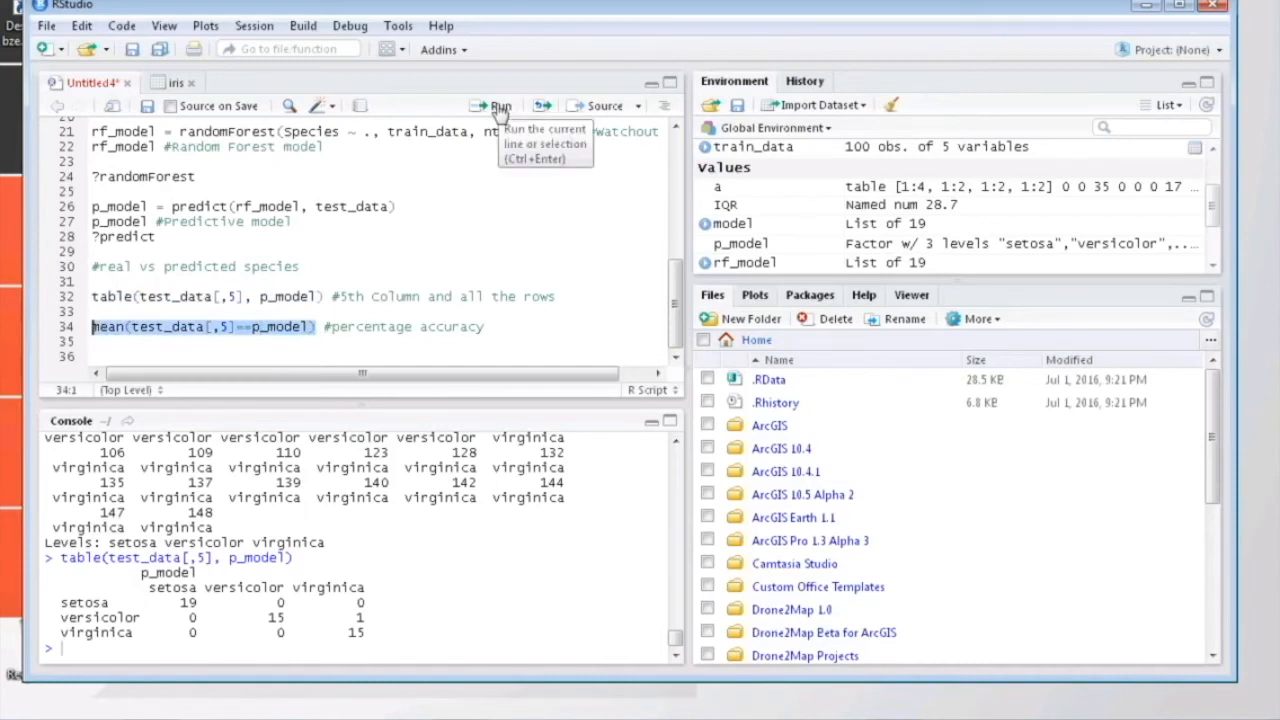
pyautogui.click(498, 104)
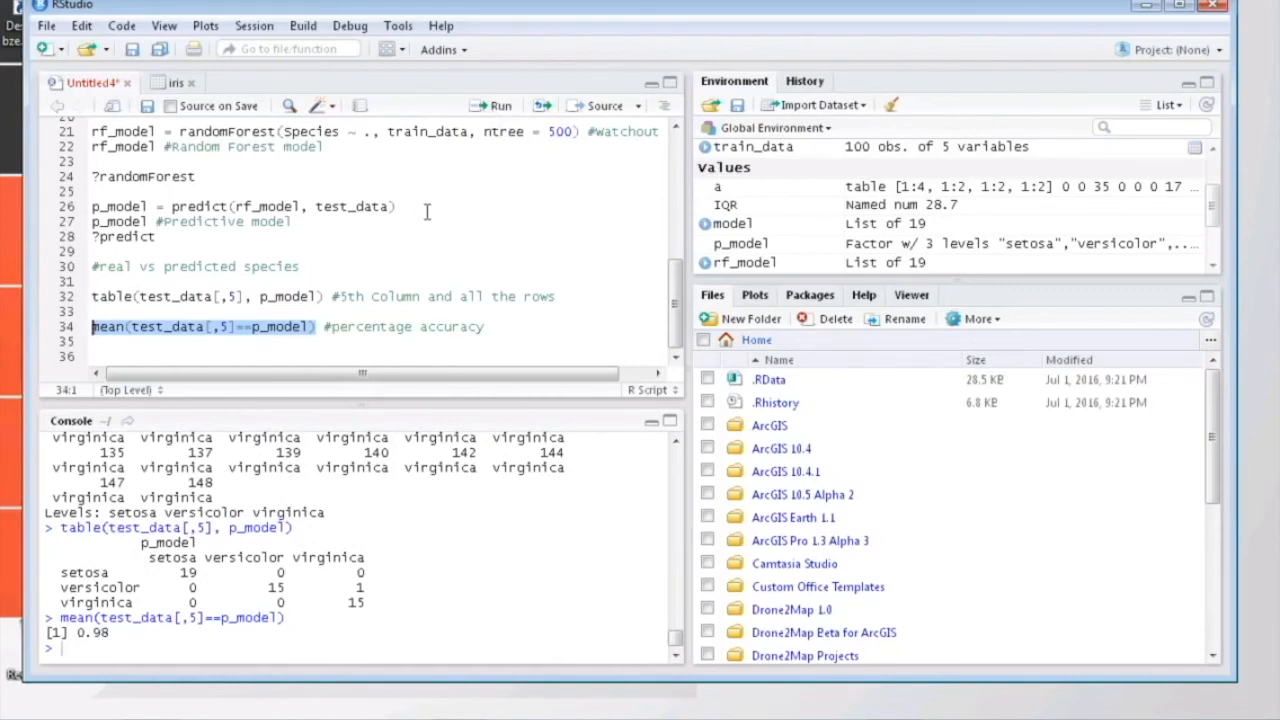
pyautogui.moveTo(430, 232)
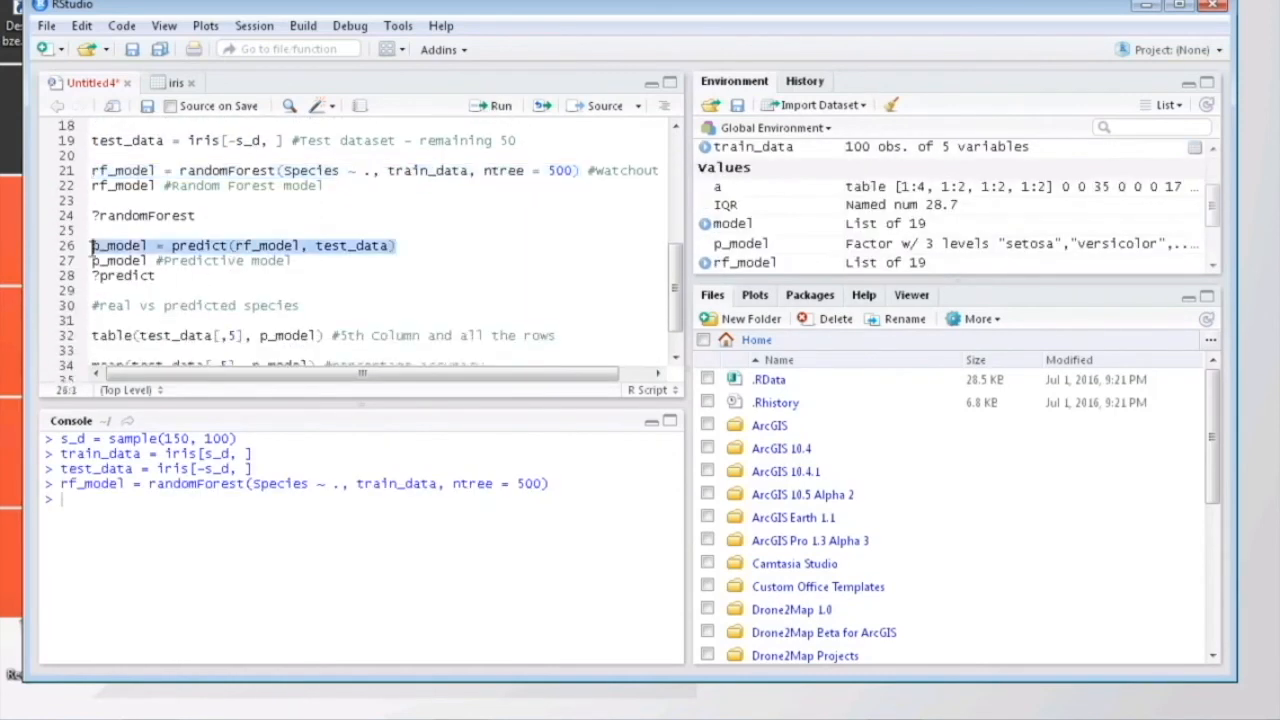
# Step: Rerun the prediction and accuracy on a fresh sample, giving 0.96
pyautogui.click(492, 104)
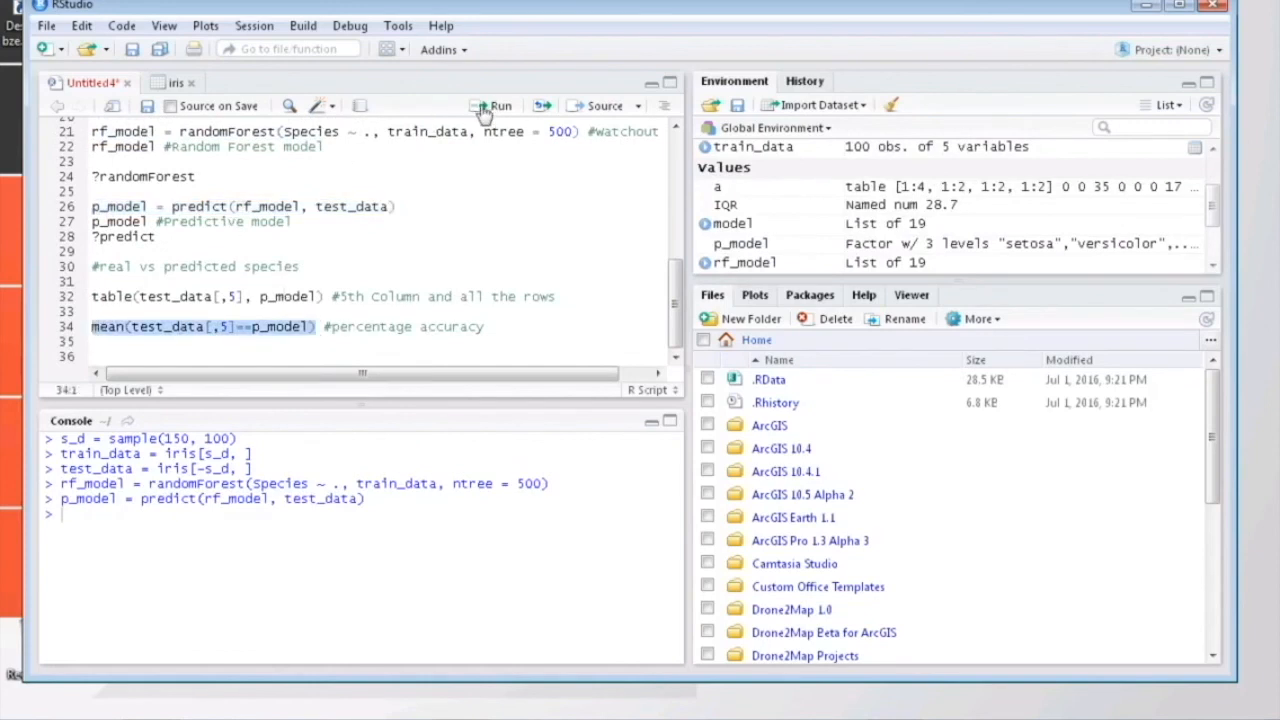
pyautogui.click(496, 106)
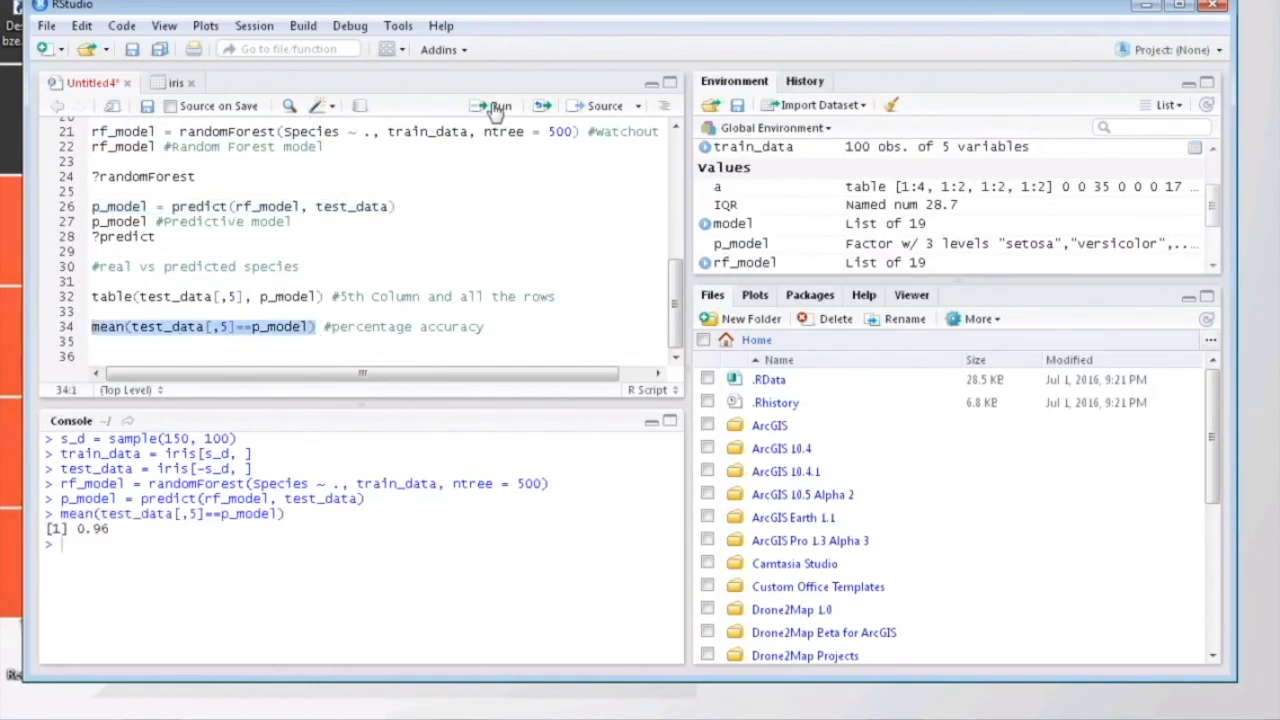
pyautogui.moveTo(484, 268)
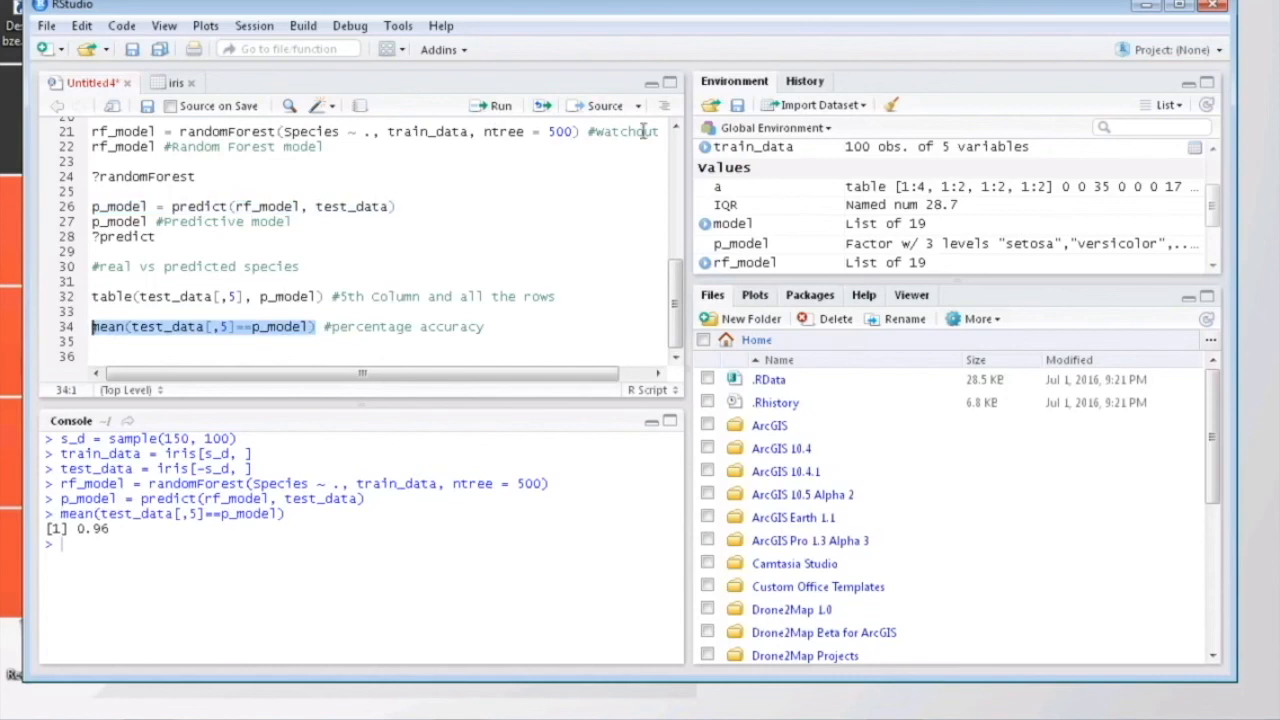
pyautogui.moveTo(1022, 12)
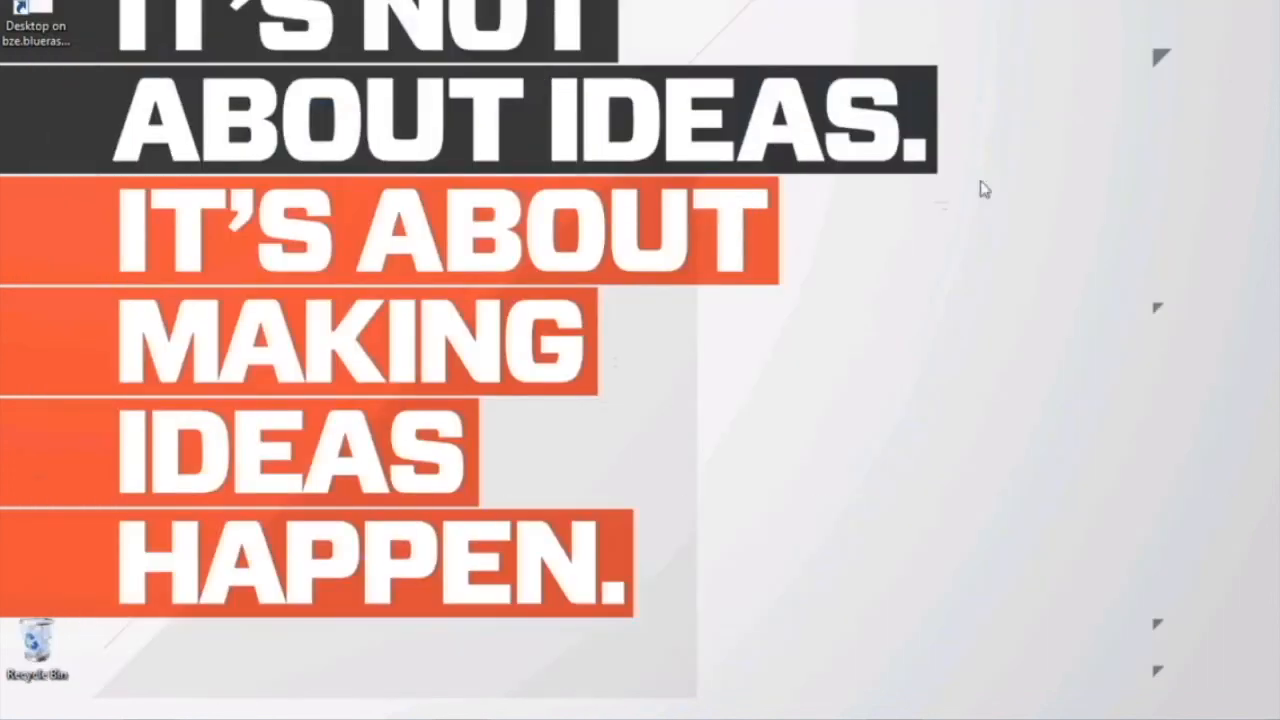
pyautogui.moveTo(924, 328)
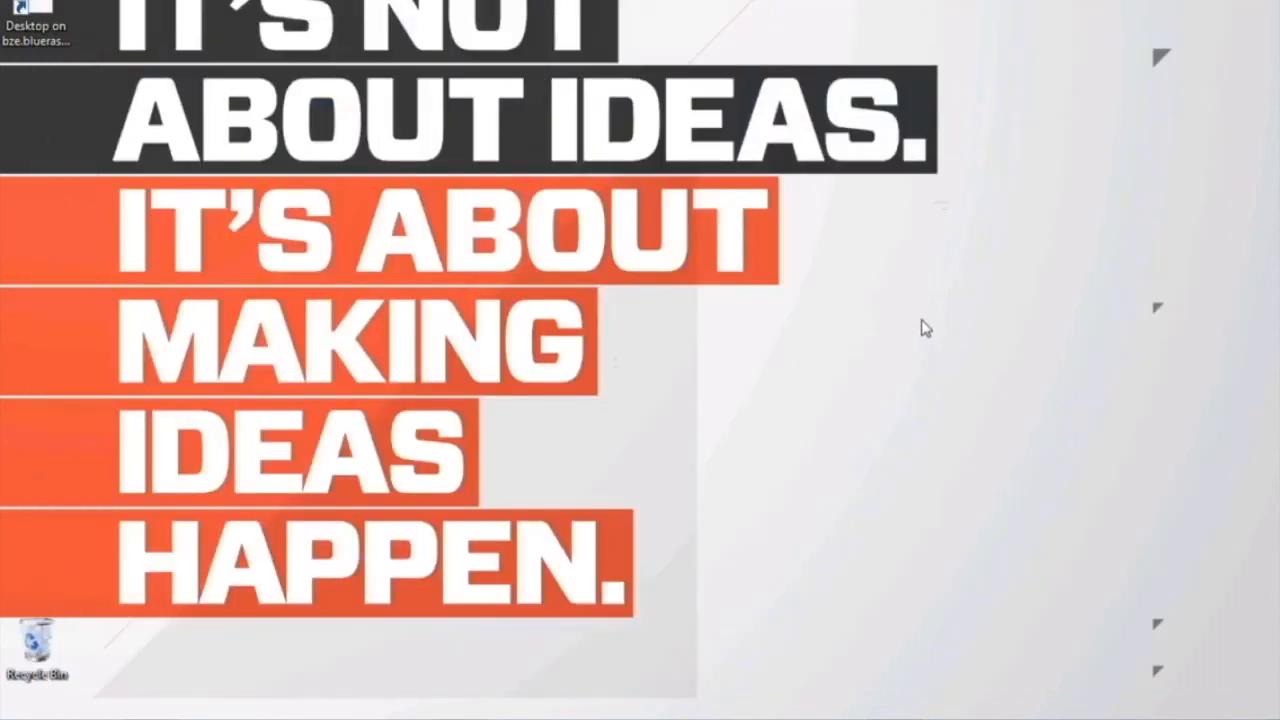